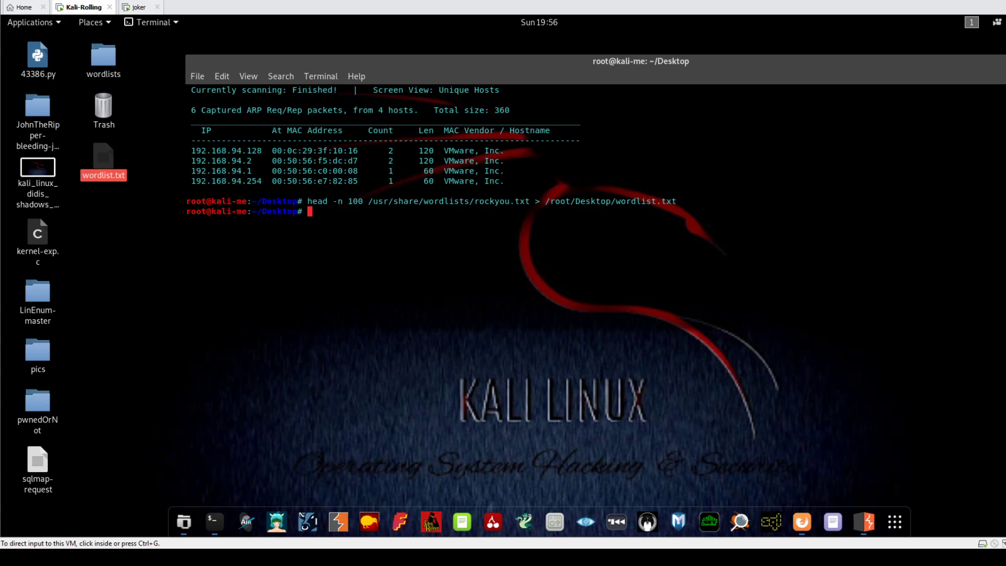
Launch Firefox from the Kali dock to reach the target web server.
{"action": "left_click", "coordinate": [141, 6]}
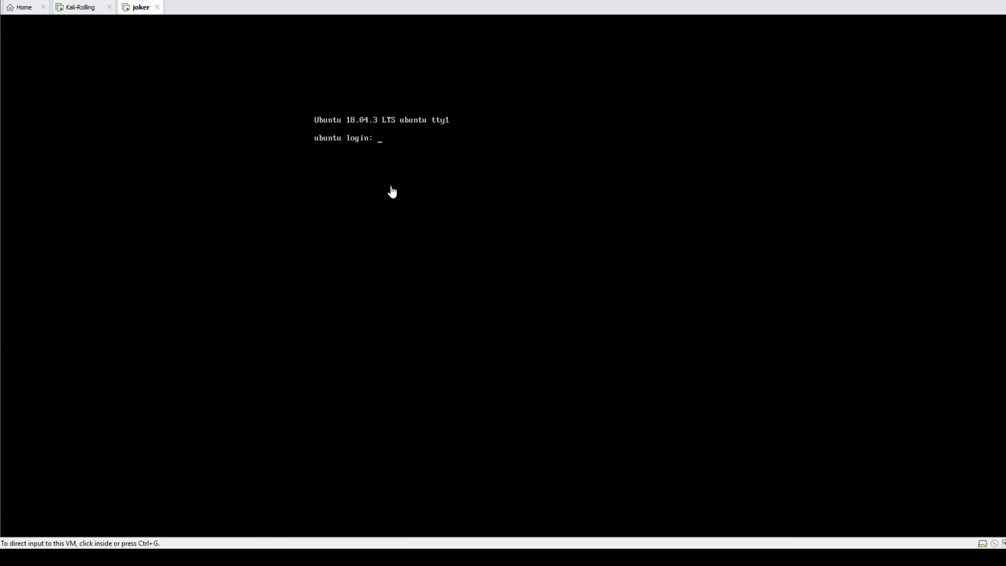
{"action": "mouse_move", "coordinate": [385, 195]}
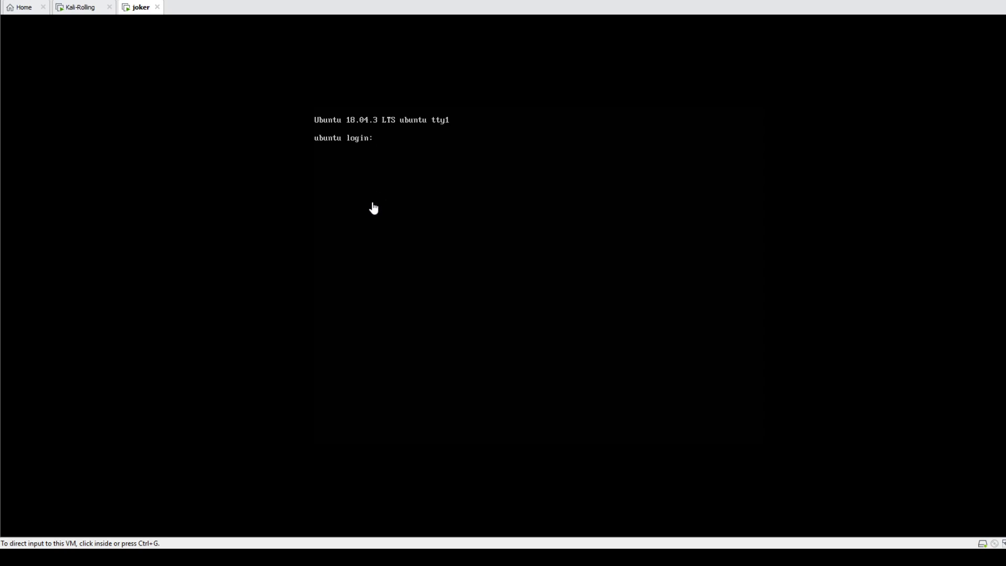
{"action": "mouse_move", "coordinate": [369, 205]}
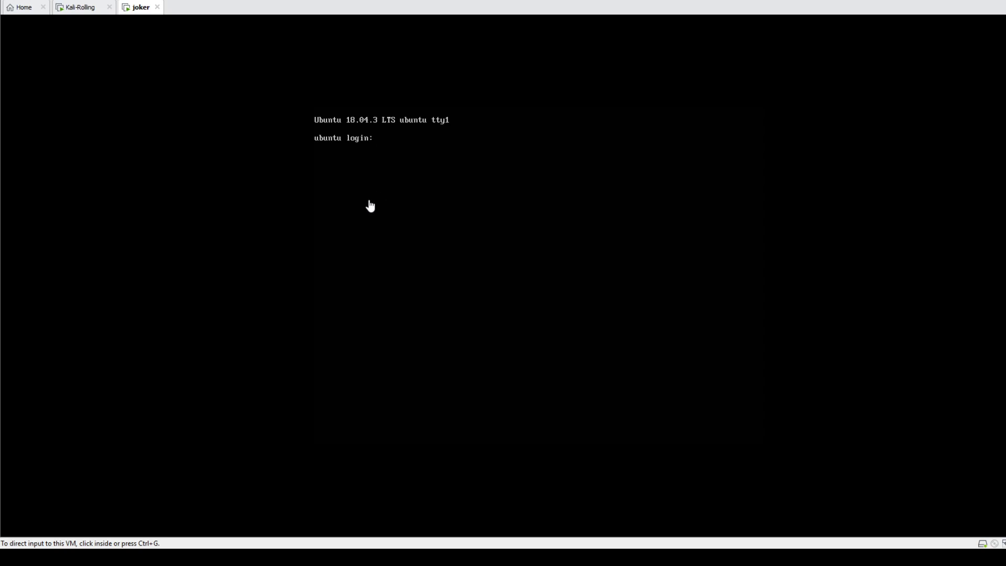
{"action": "left_click", "coordinate": [80, 7]}
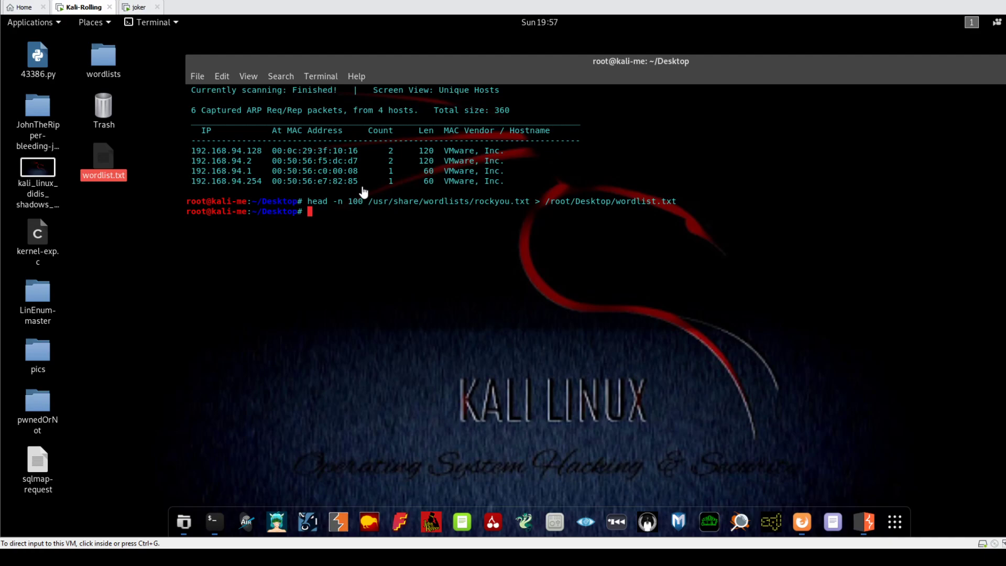
{"action": "mouse_move", "coordinate": [367, 220]}
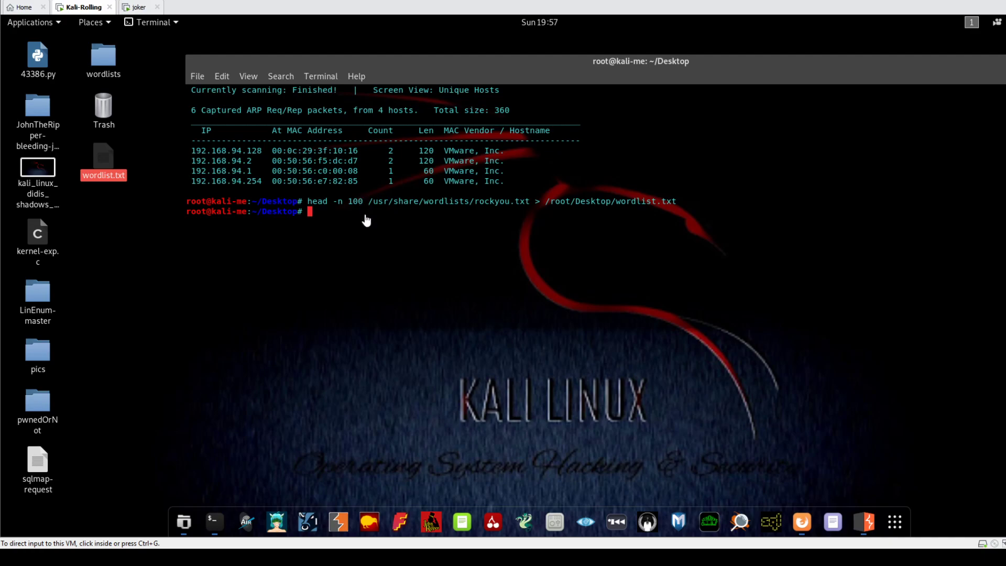
{"action": "mouse_move", "coordinate": [679, 394]}
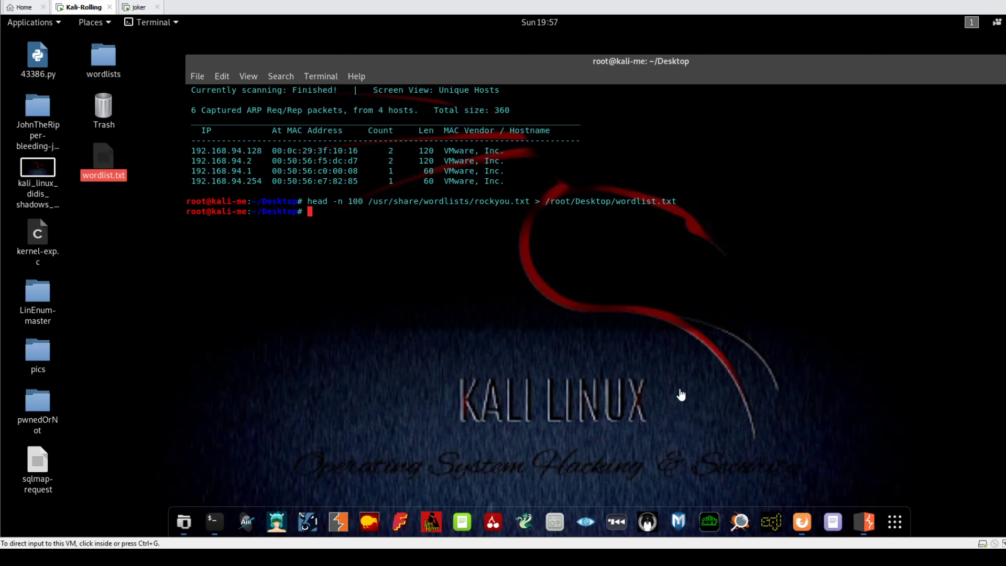
{"action": "left_click", "coordinate": [801, 522]}
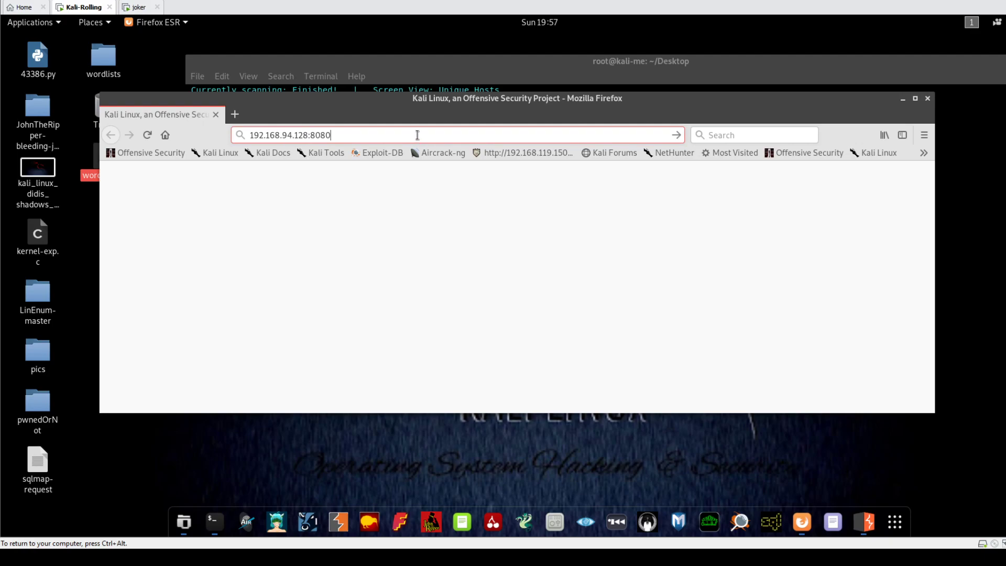
Load 192.168.94.128:8080 until the site's username-and-password prompt appears.
{"action": "key", "text": "Return"}
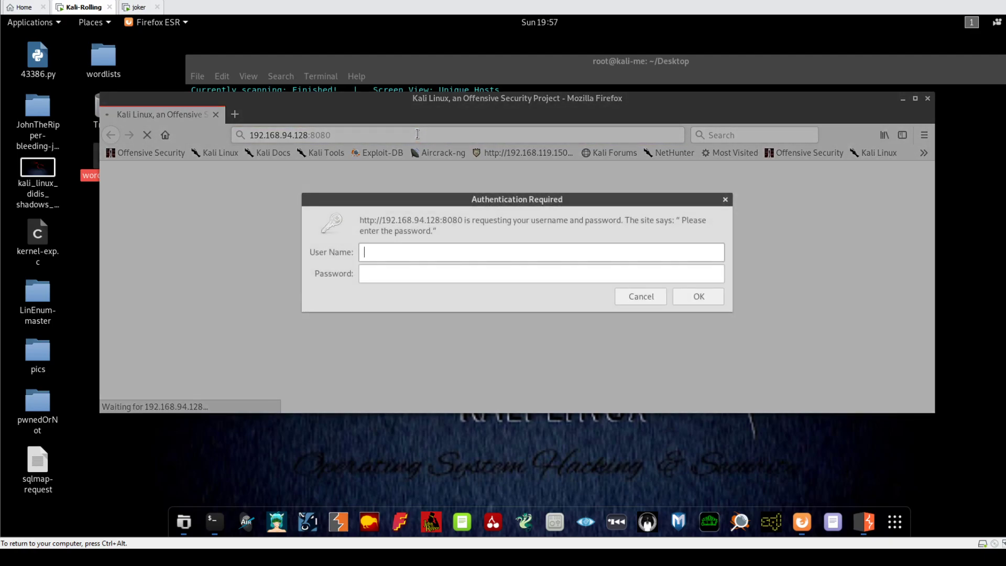
{"action": "mouse_move", "coordinate": [329, 243]}
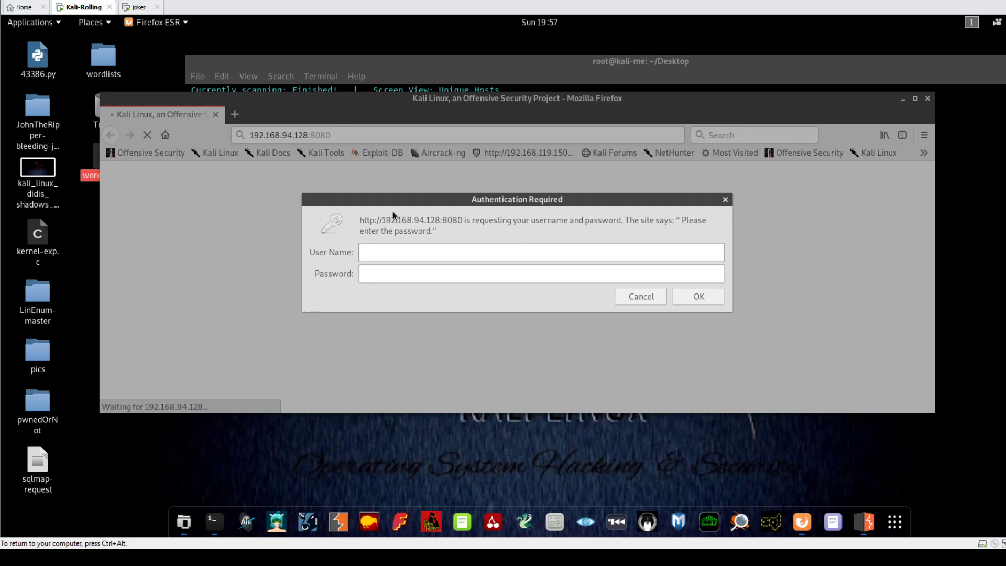
{"action": "left_click", "coordinate": [542, 252]}
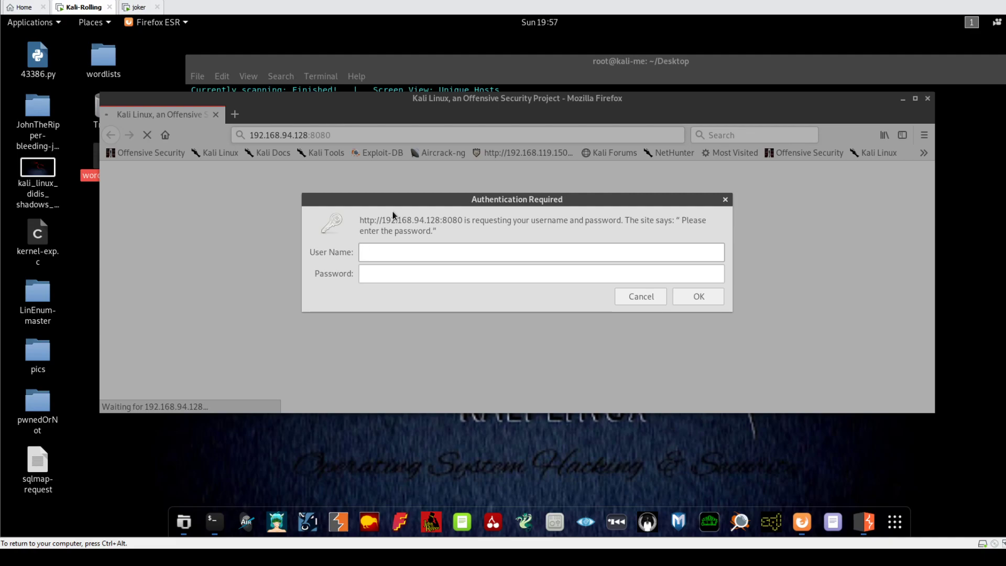
{"action": "left_click", "coordinate": [542, 252]}
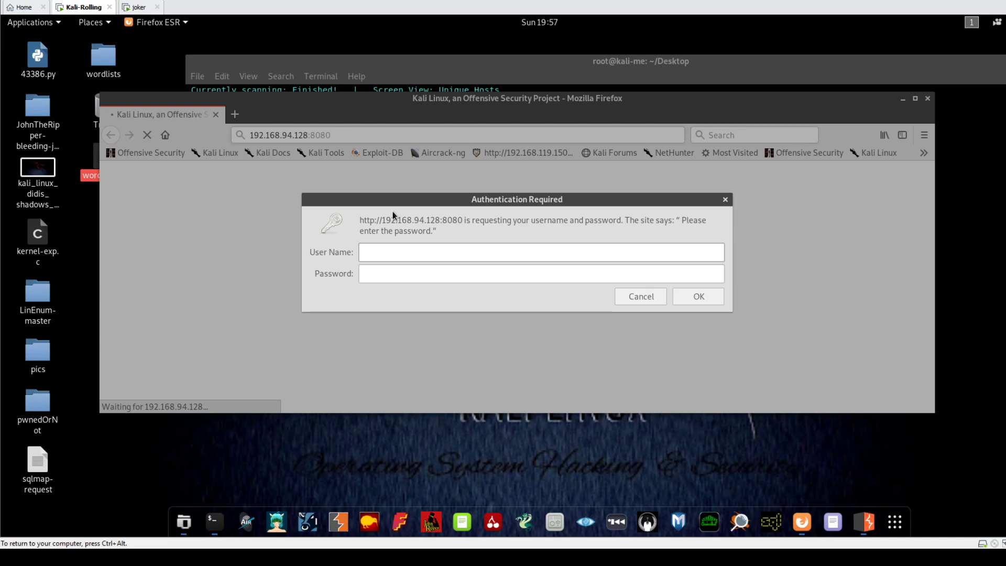
{"action": "mouse_move", "coordinate": [556, 198]}
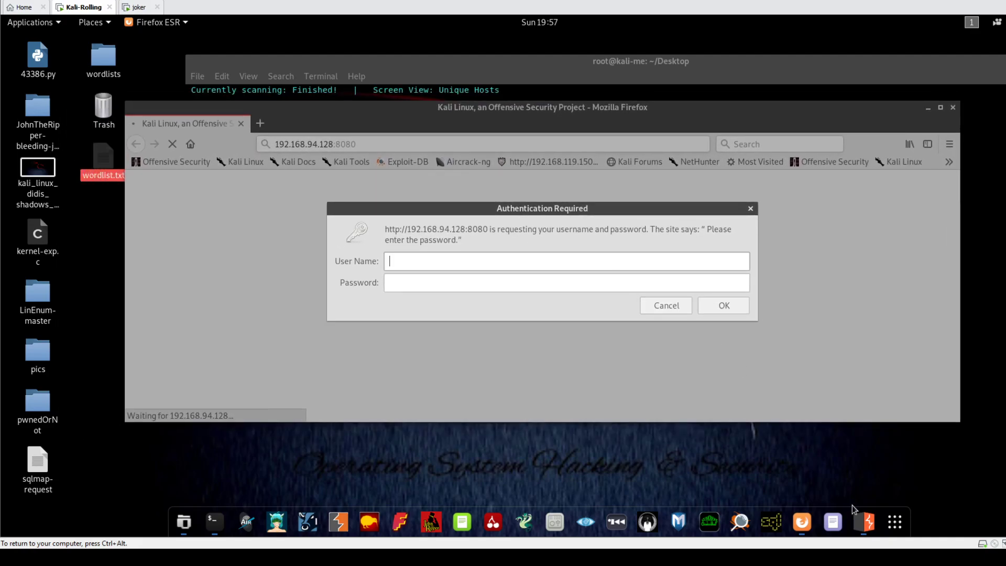
Turn Burp Proxy Intercept on and resend the login page so the GET request is captured.
{"action": "left_click", "coordinate": [863, 522]}
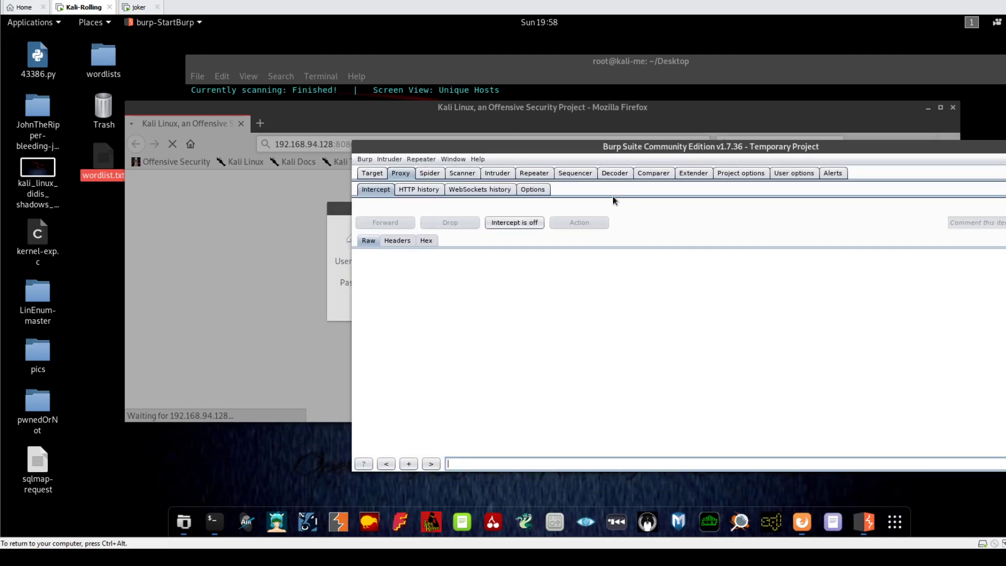
{"action": "left_click", "coordinate": [513, 222]}
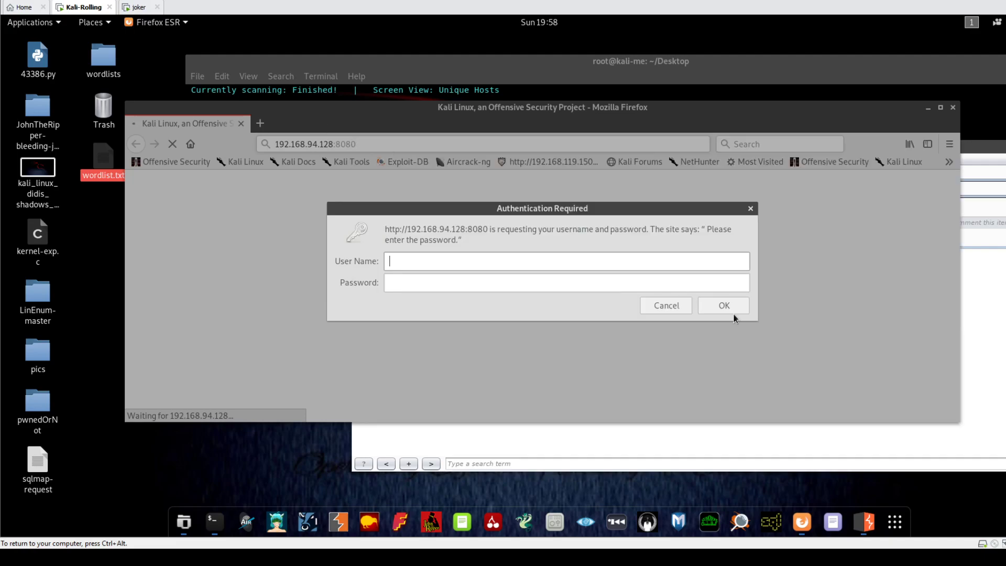
{"action": "left_click", "coordinate": [724, 306]}
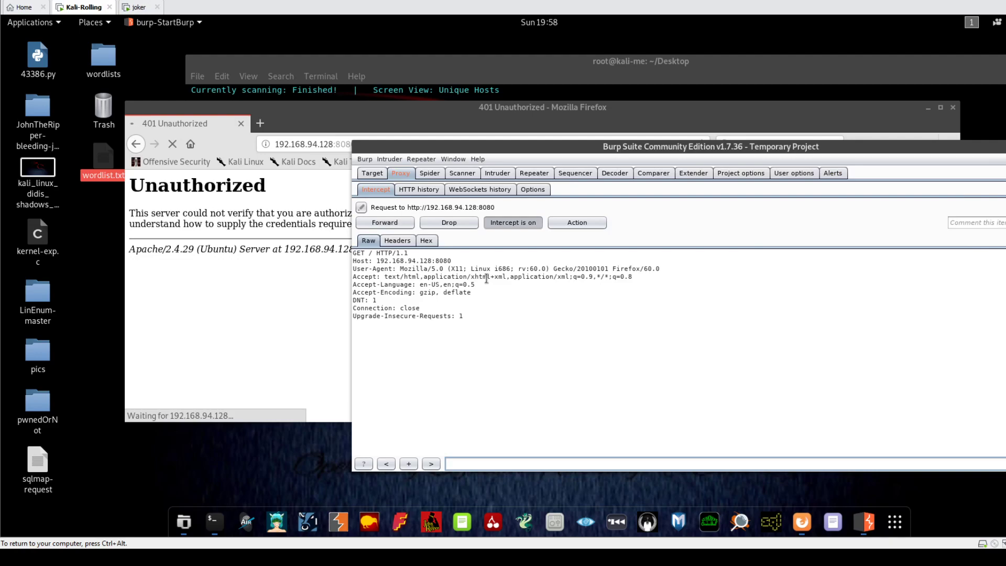
{"action": "mouse_move", "coordinate": [536, 299]}
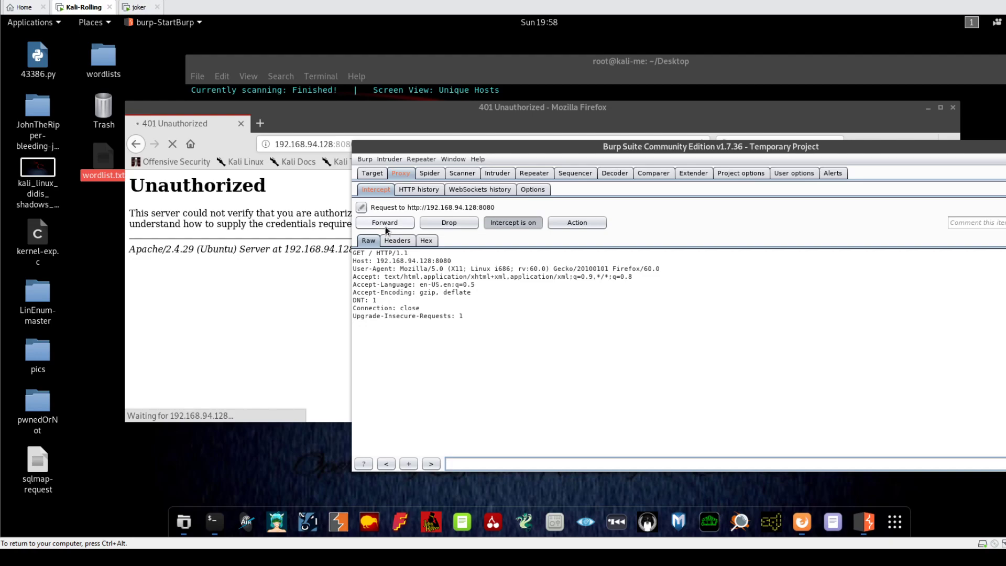
{"action": "mouse_move", "coordinate": [387, 219]}
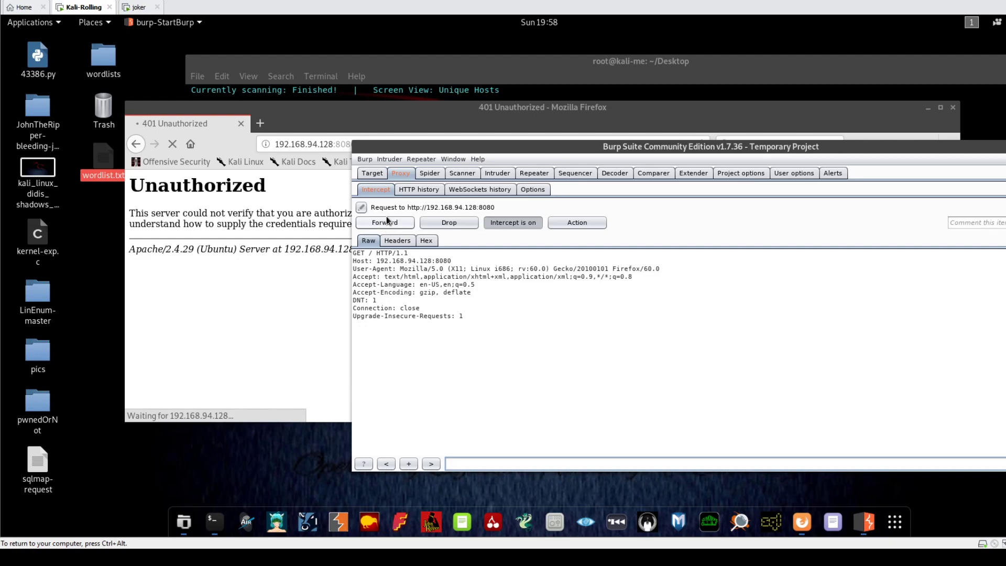
Forward the captured request, then fill the prompt with user joker and a password.
{"action": "left_click", "coordinate": [385, 222]}
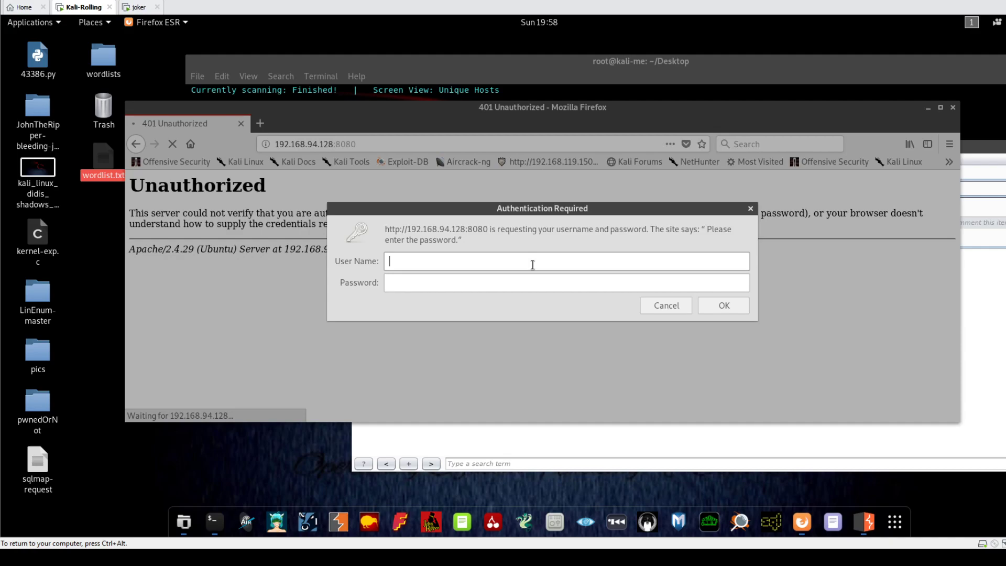
{"action": "mouse_move", "coordinate": [513, 262]}
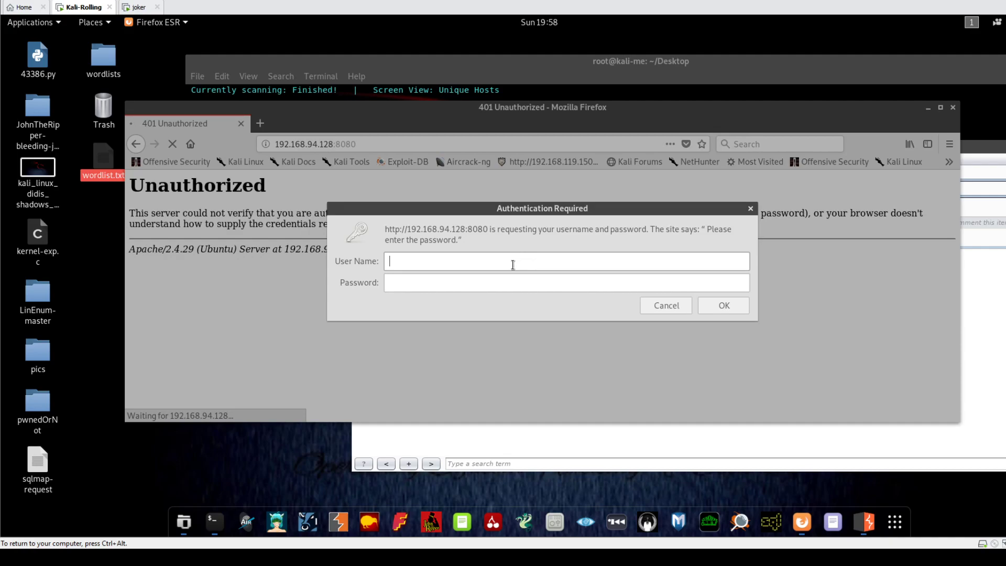
{"action": "left_click", "coordinate": [511, 283]}
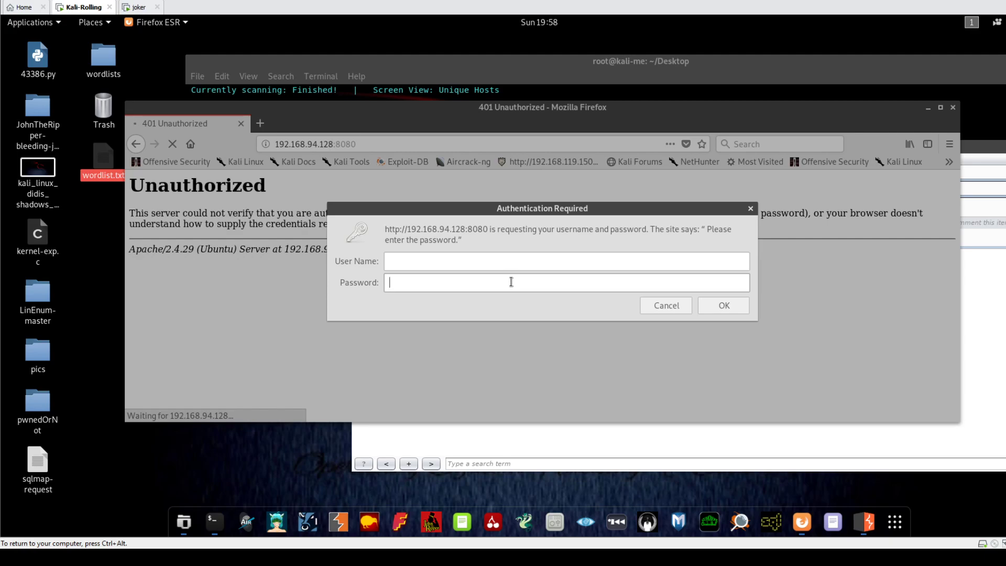
{"action": "left_click", "coordinate": [566, 261]}
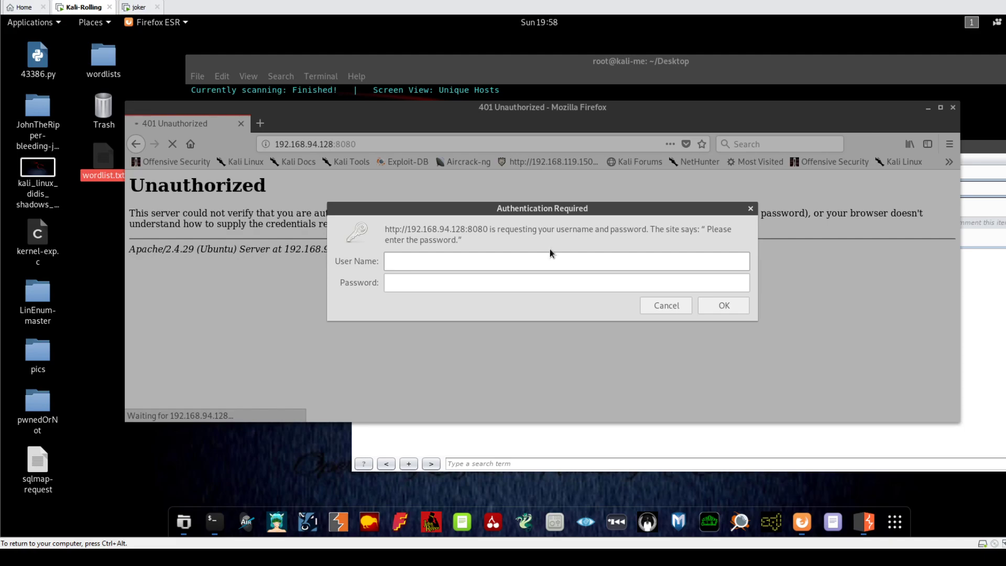
{"action": "mouse_move", "coordinate": [553, 243]}
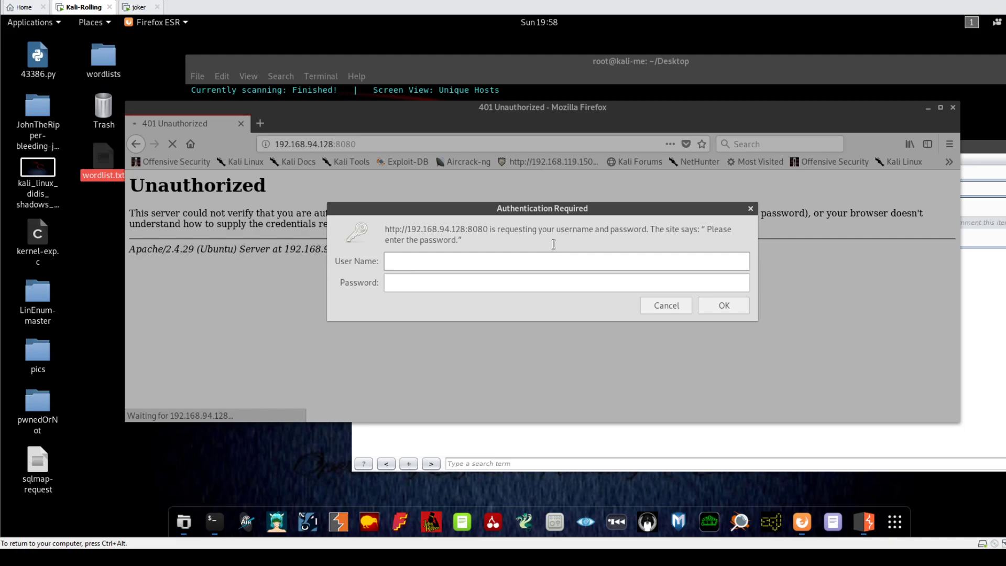
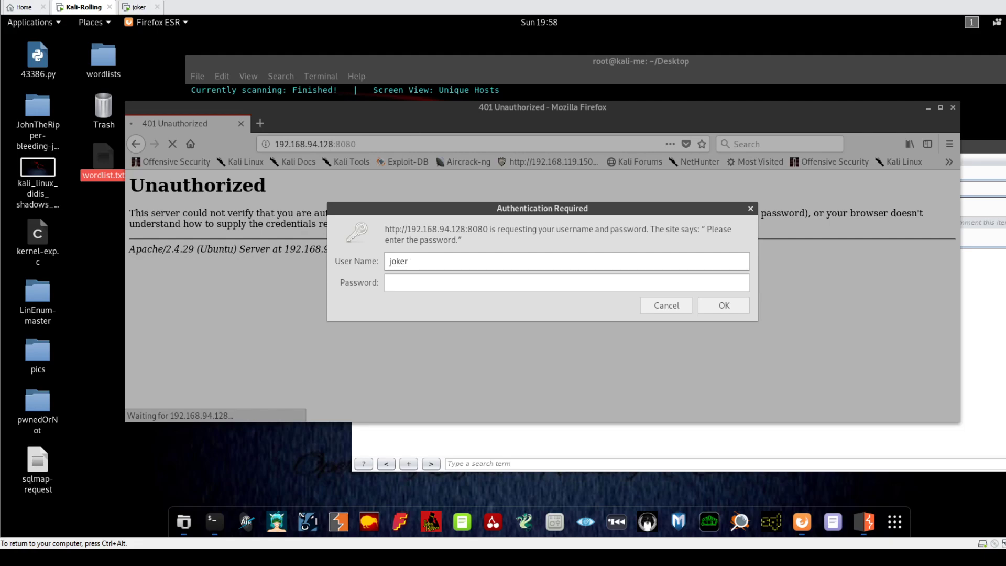
{"action": "mouse_move", "coordinate": [455, 216]}
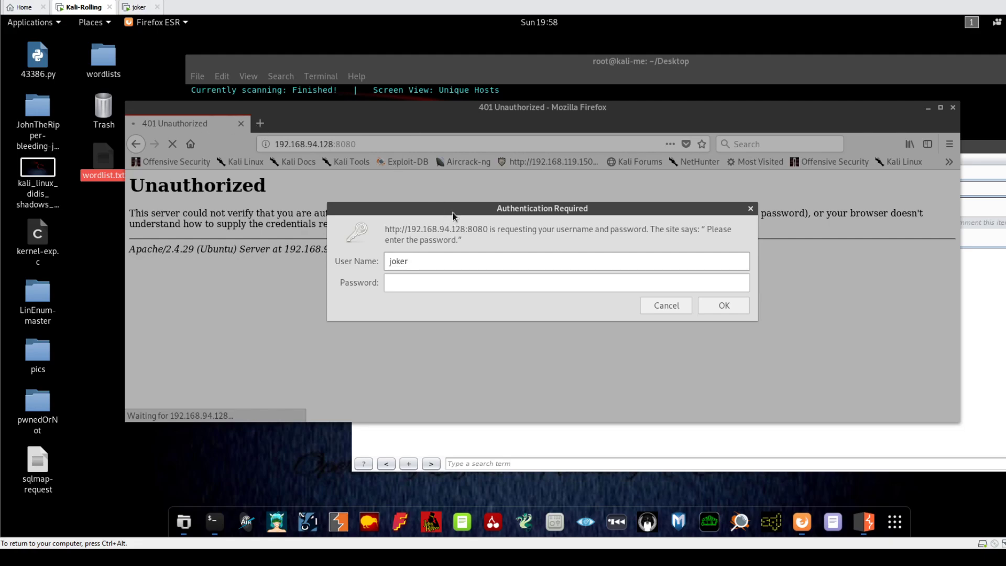
{"action": "type", "text": "ip/secret"}
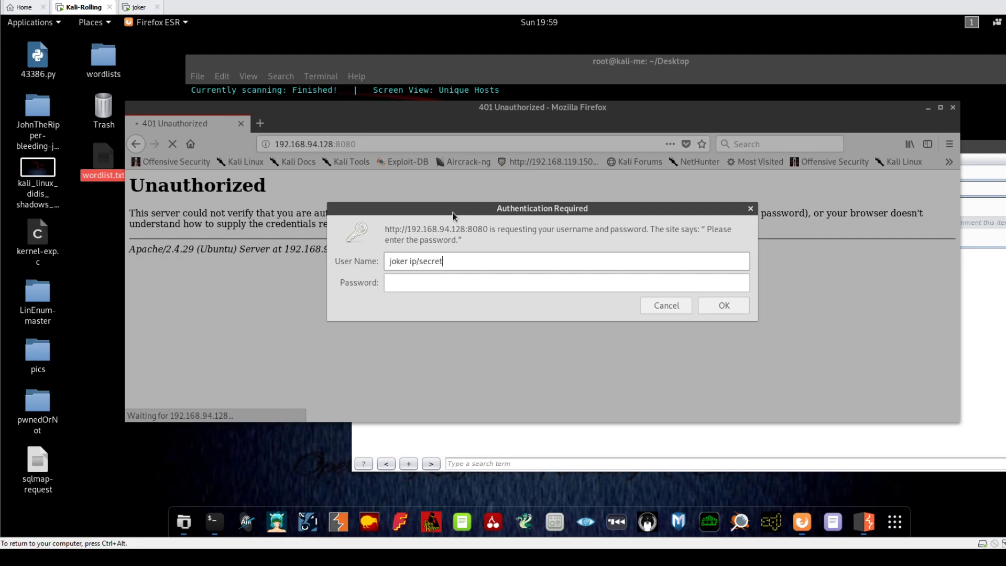
{"action": "type", "text": ".tx"}
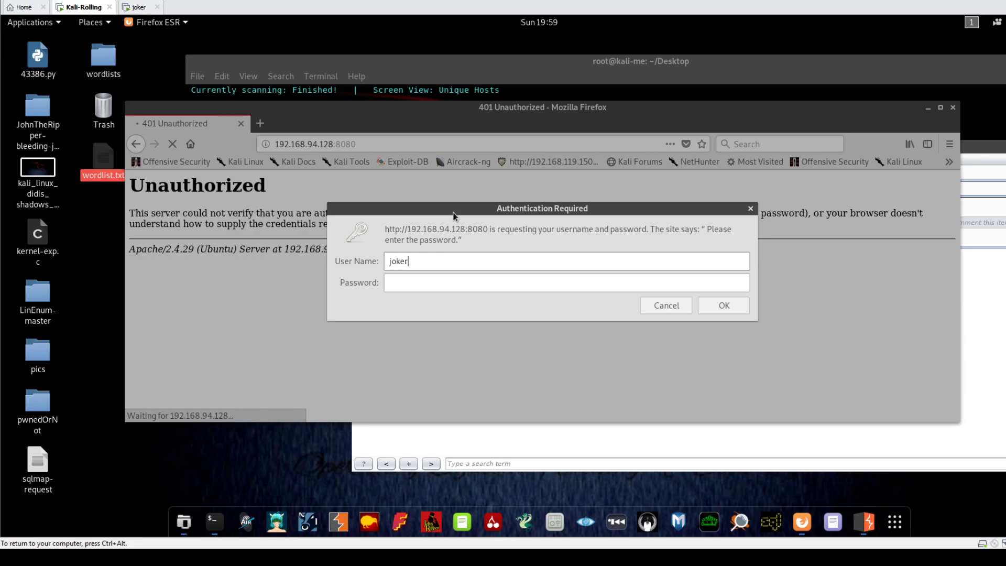
{"action": "left_click", "coordinate": [425, 282]}
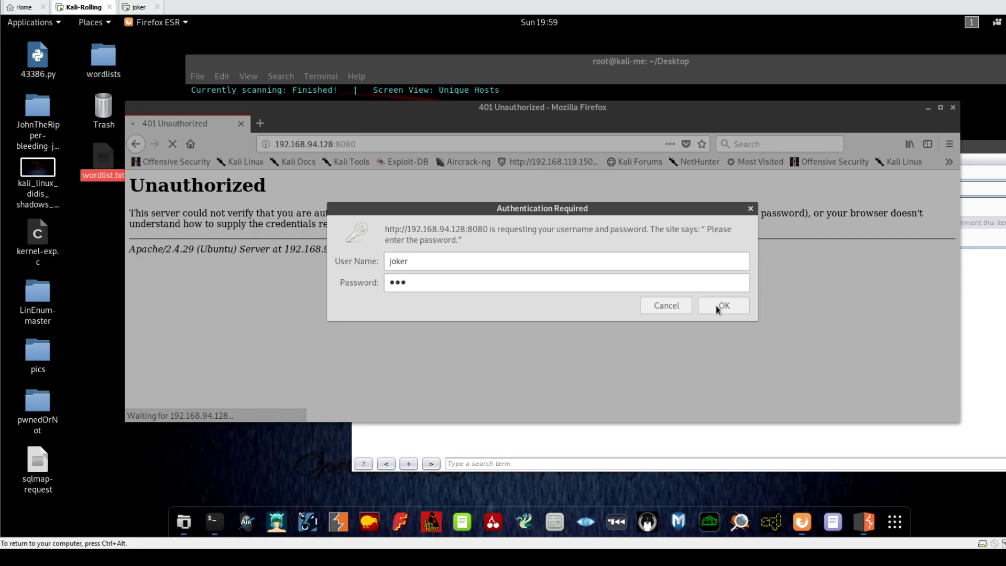
Copy the Base64 Basic credential value from the intercepted Authorization header.
{"action": "left_click", "coordinate": [723, 305]}
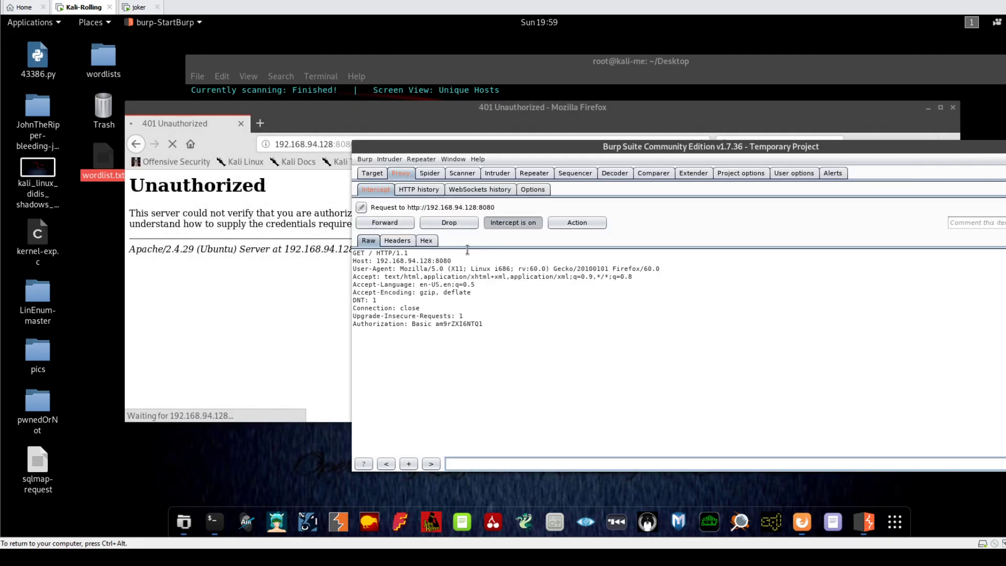
{"action": "mouse_move", "coordinate": [496, 296]}
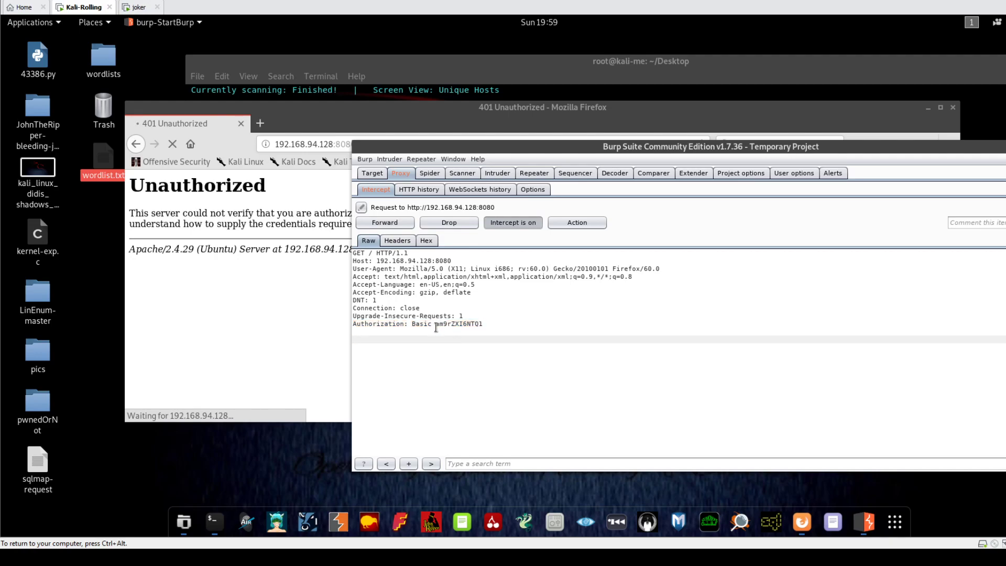
{"action": "double_click", "coordinate": [461, 324]}
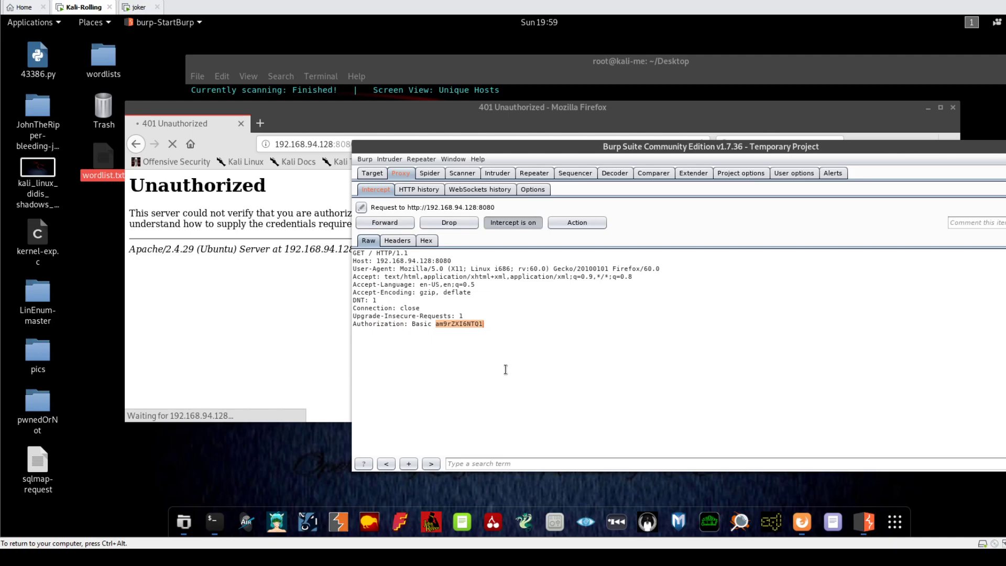
{"action": "left_click", "coordinate": [452, 324]}
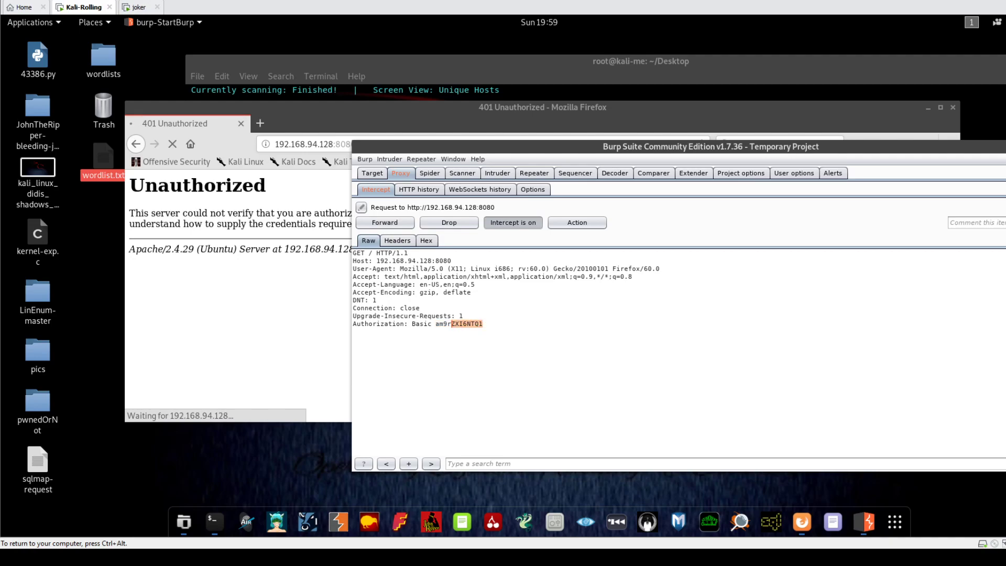
{"action": "right_click", "coordinate": [455, 324]}
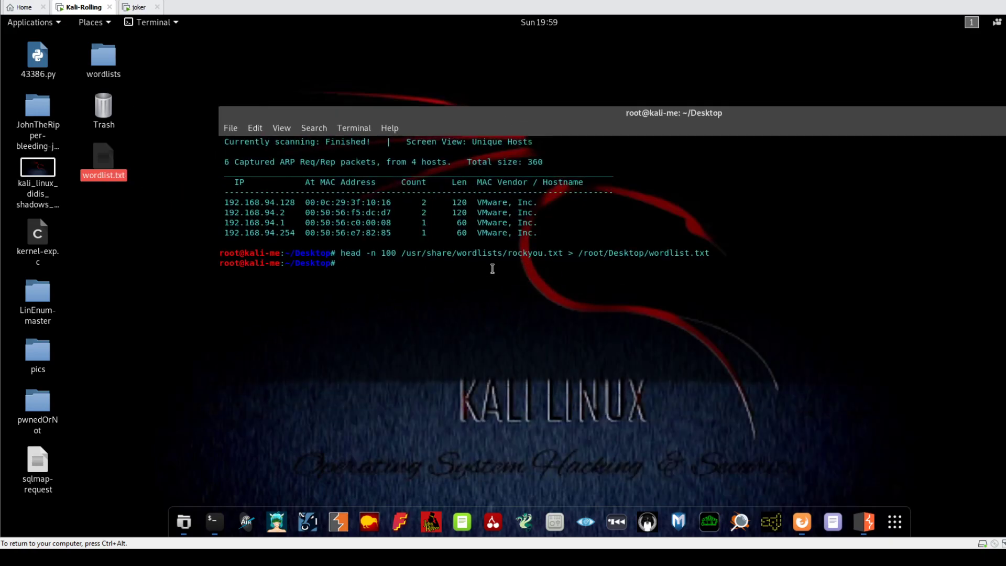
{"action": "type", "text": "eh"}
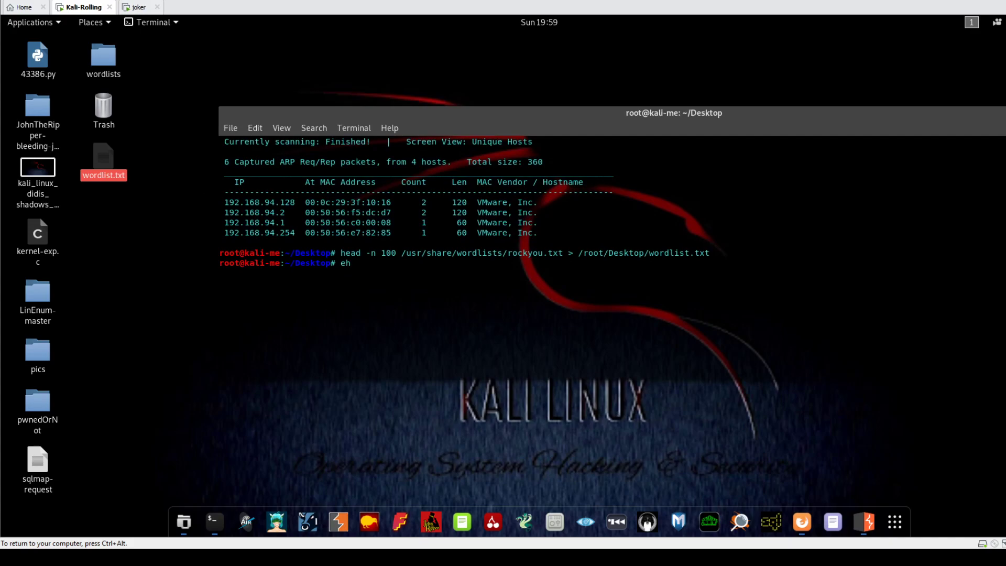
{"action": "key", "text": "BackSpace"}
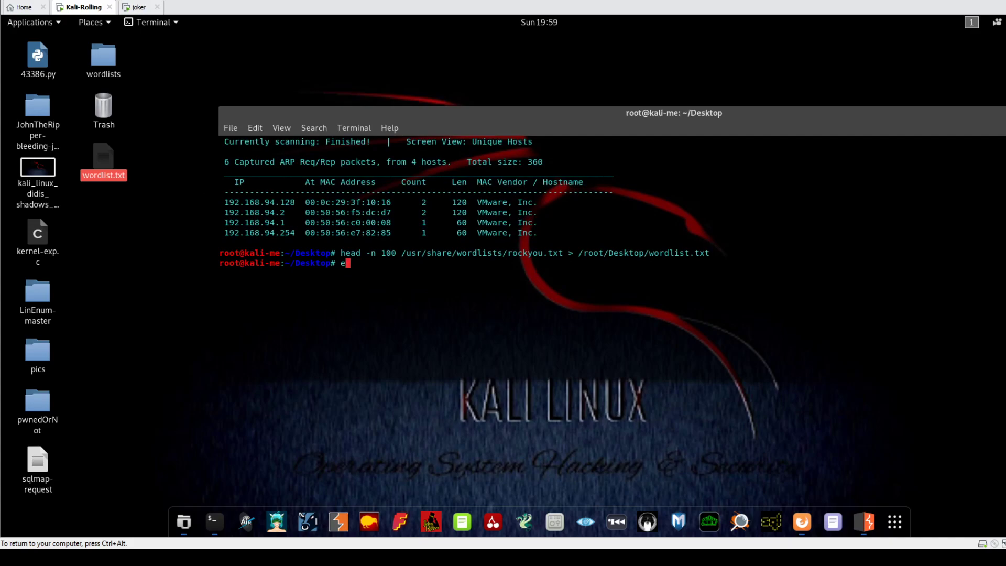
{"action": "type", "text": "cho \""}
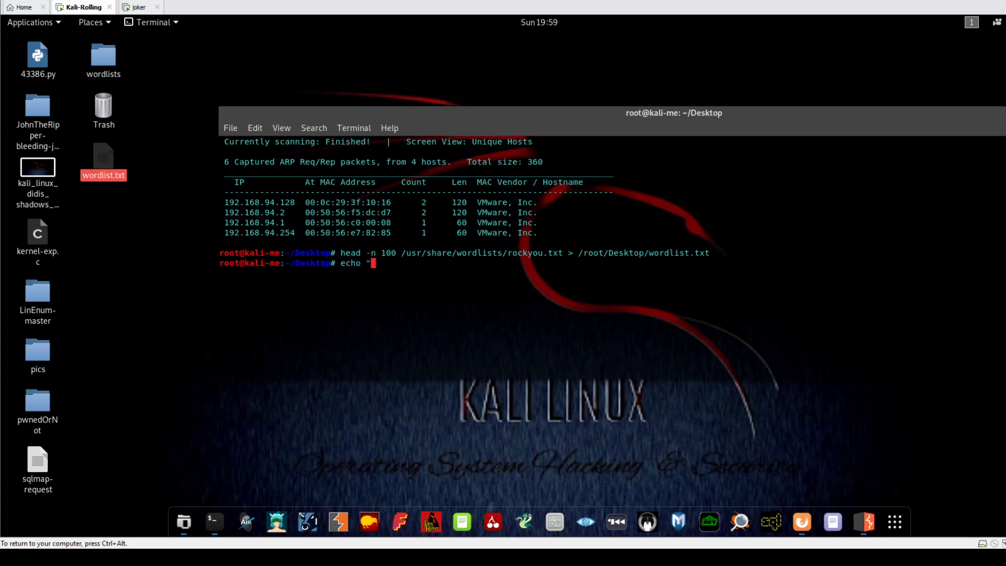
{"action": "right_click", "coordinate": [378, 278]}
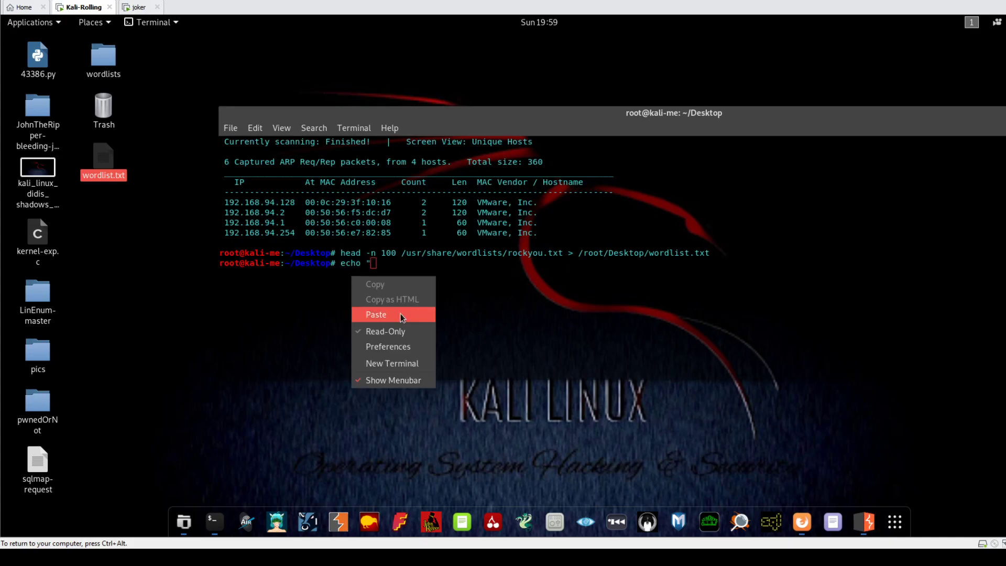
{"action": "left_click", "coordinate": [375, 315]}
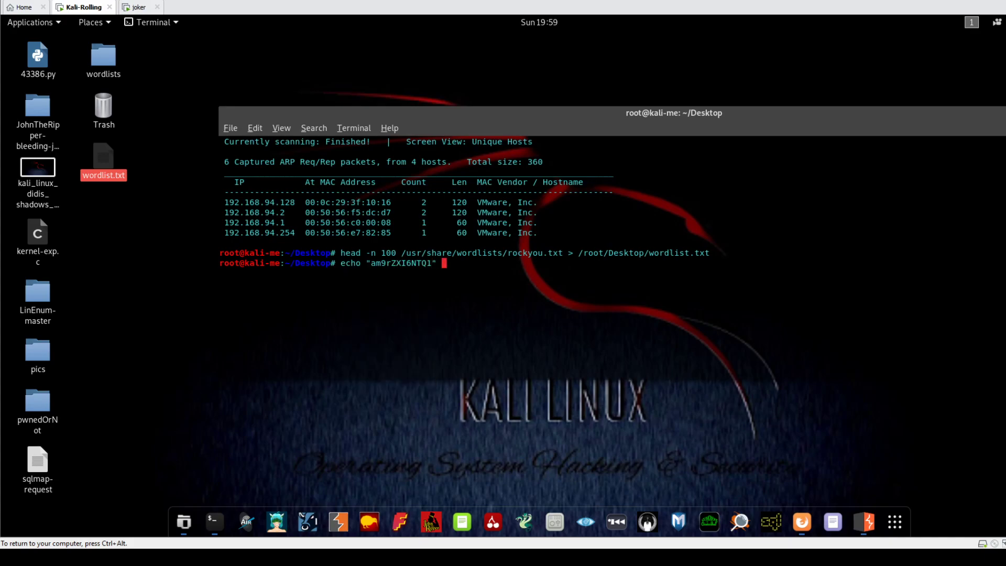
{"action": "type", "text": "|"}
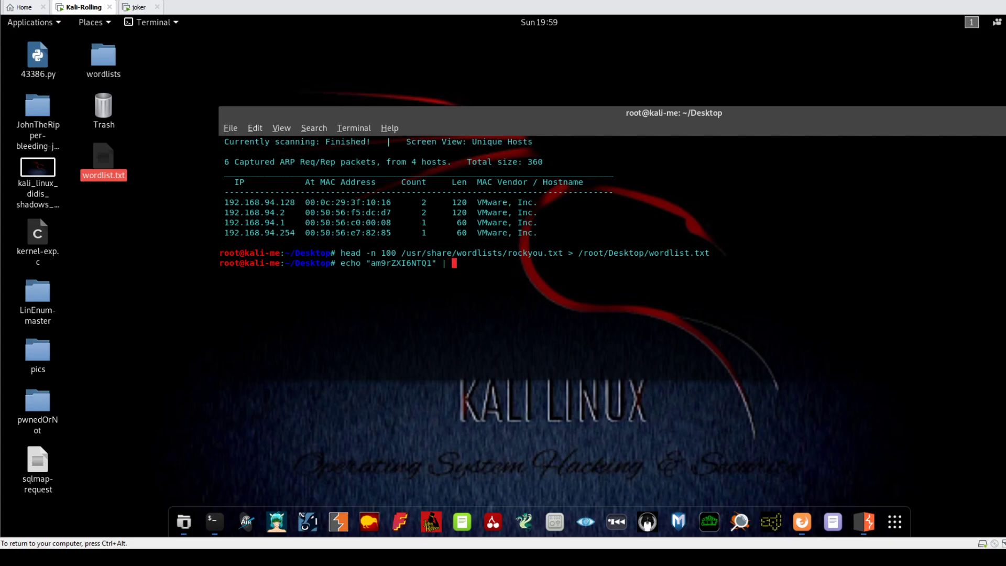
{"action": "type", "text": "base64 -d"}
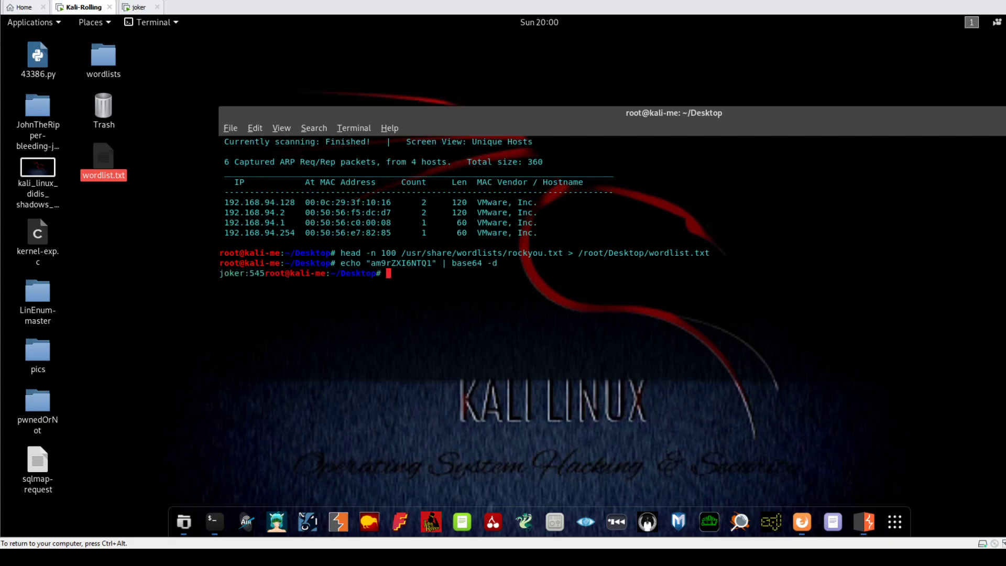
{"action": "mouse_move", "coordinate": [457, 269]}
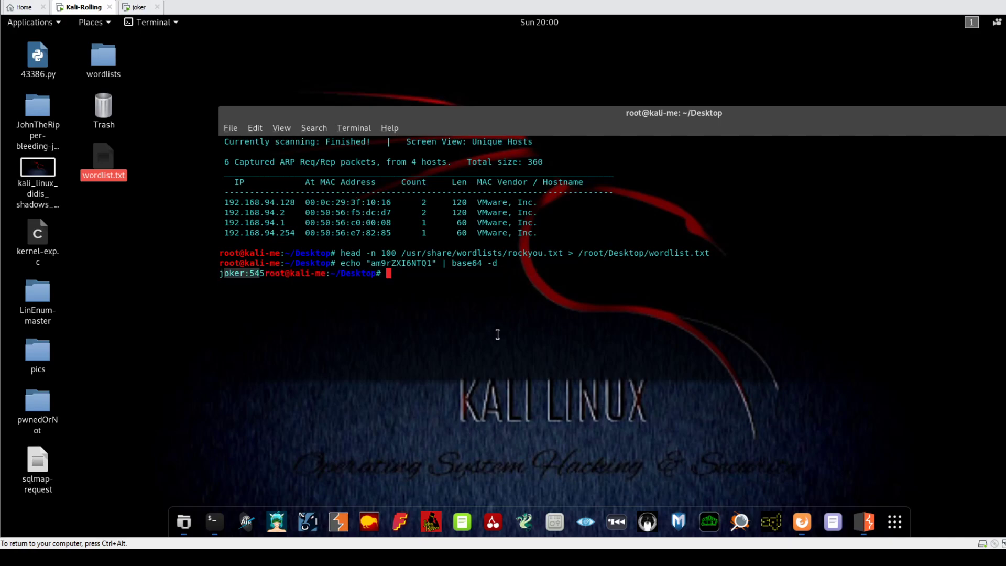
{"action": "mouse_move", "coordinate": [775, 399]}
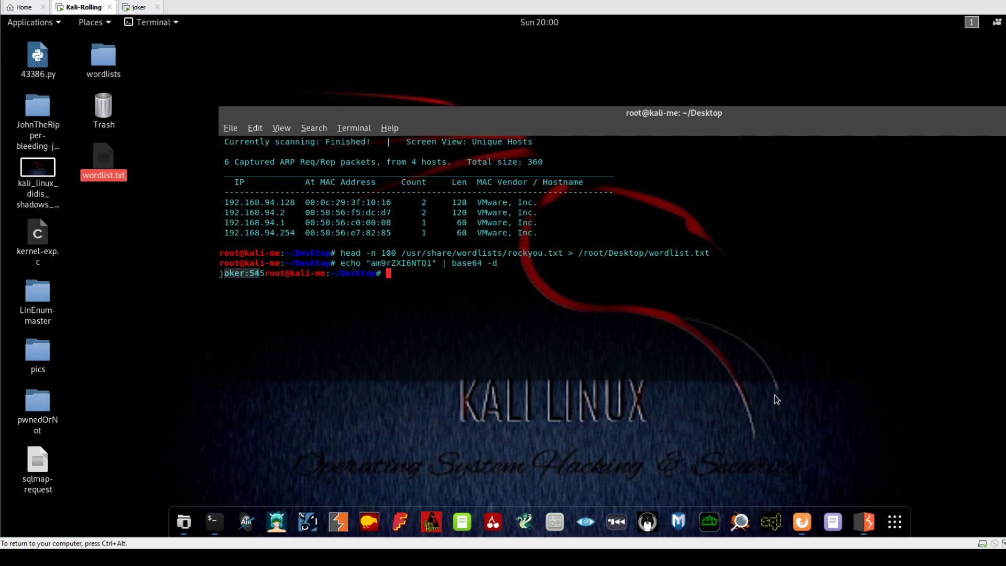
Switch between terminal, browser and Burp to compare the decoded and encoded credential.
{"action": "left_click", "coordinate": [802, 522]}
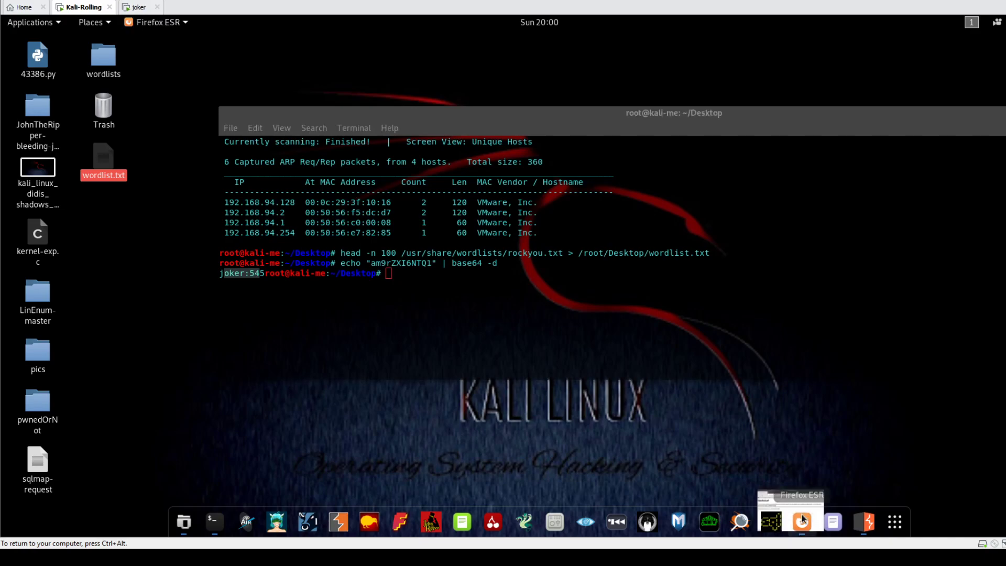
{"action": "left_click", "coordinate": [801, 522]}
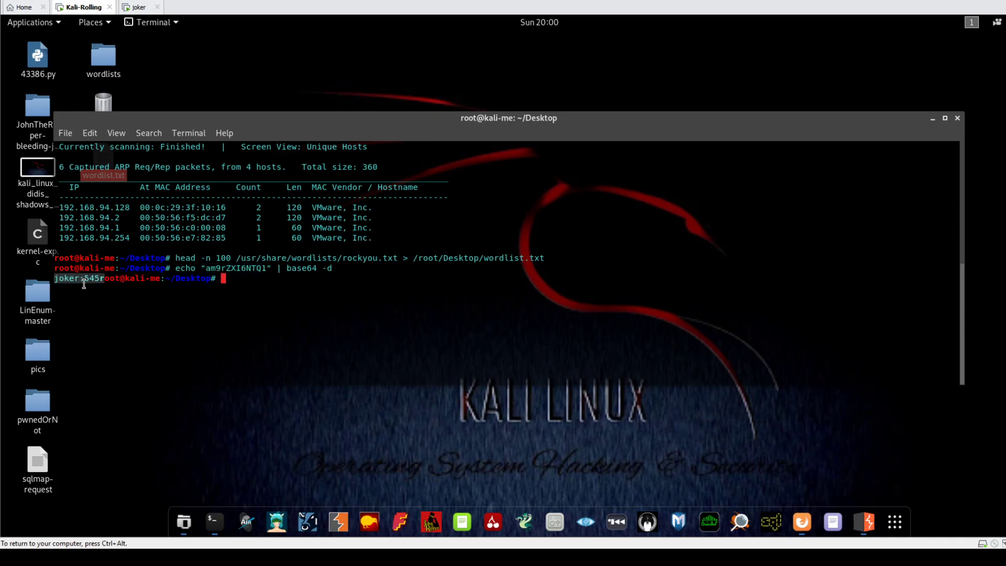
{"action": "mouse_move", "coordinate": [207, 268]}
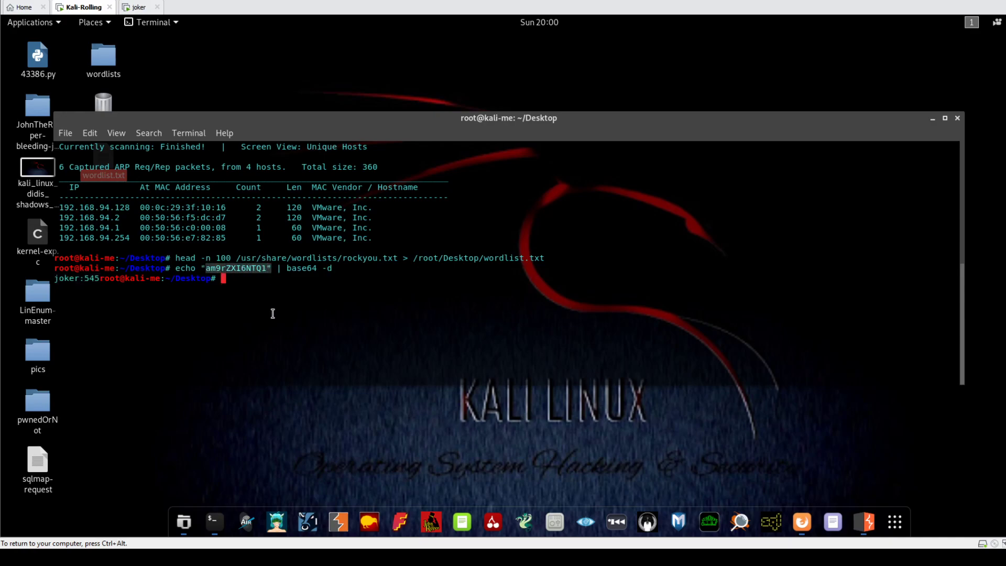
{"action": "mouse_move", "coordinate": [273, 310]}
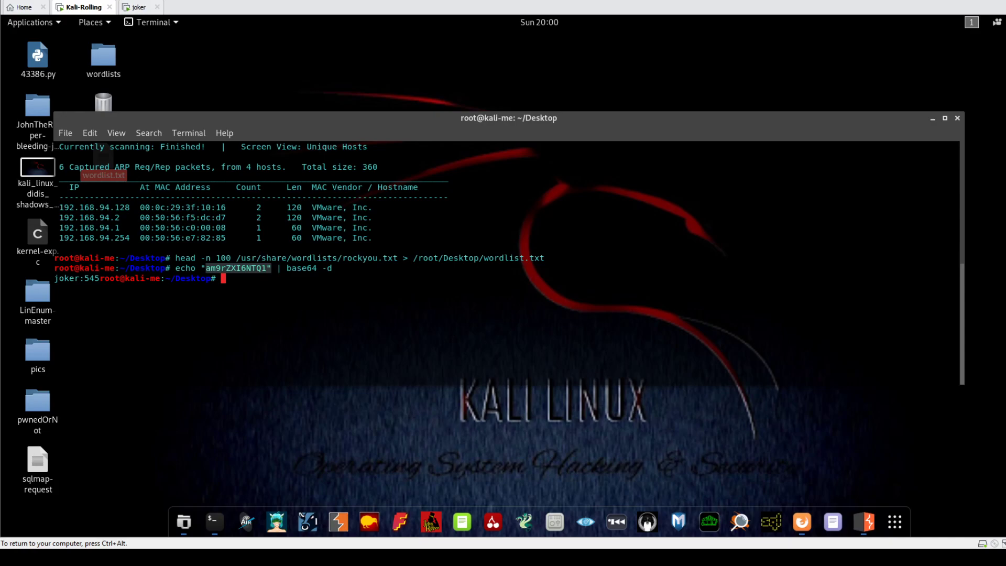
{"action": "left_click", "coordinate": [864, 522]}
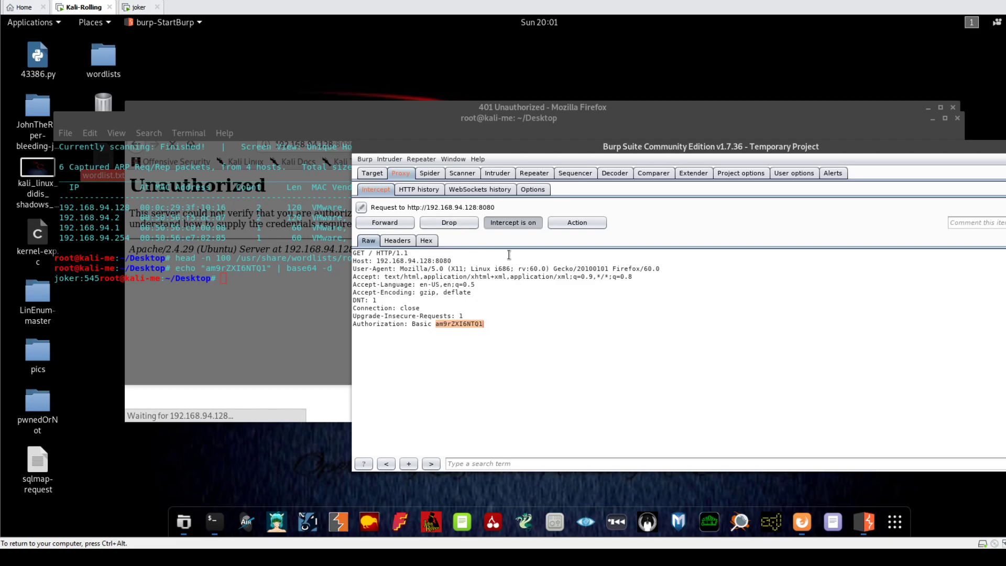
{"action": "mouse_move", "coordinate": [539, 268]}
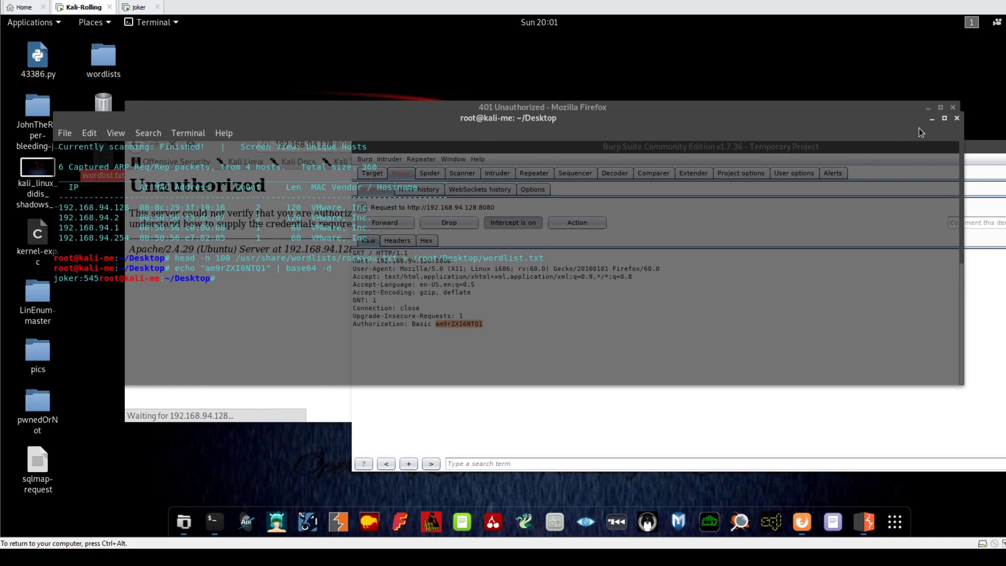
{"action": "mouse_move", "coordinate": [933, 127]}
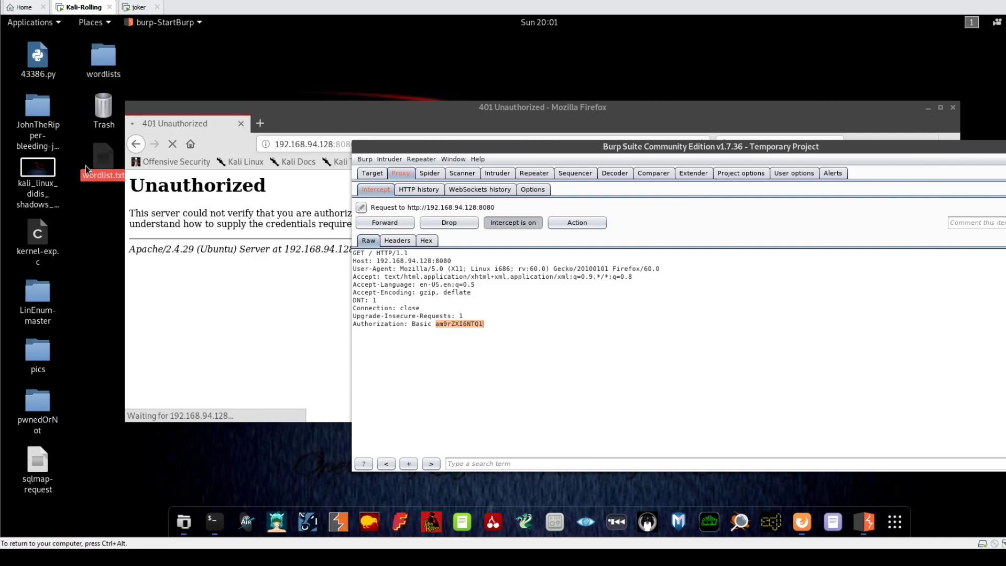
Raise Burp Suite with the intercepted Basic authorization request over the terminal.
{"action": "right_click", "coordinate": [100, 165]}
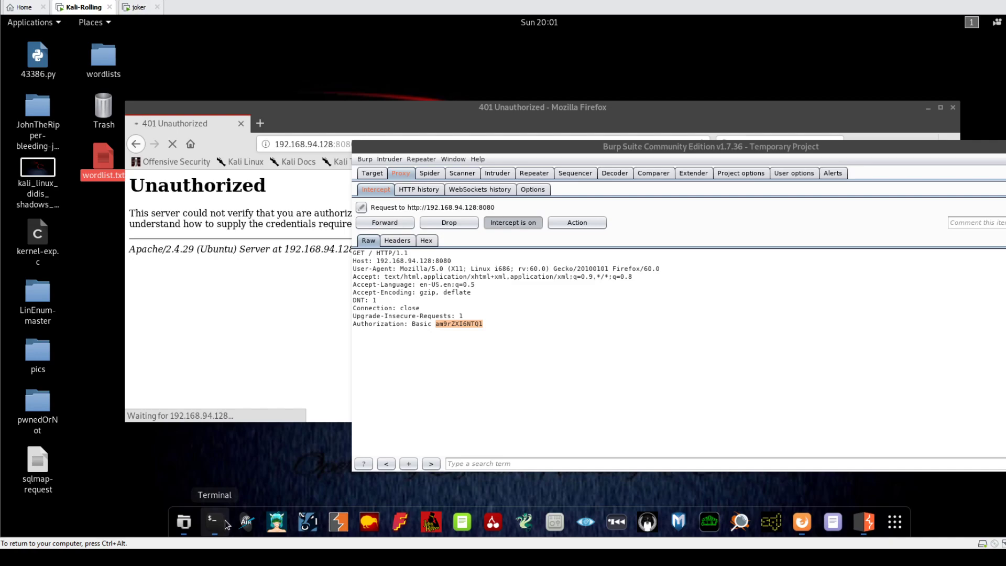
Start a head -n 100 rockyou.txt > command in the terminal to build a short wordlist.
{"action": "left_click", "coordinate": [214, 522]}
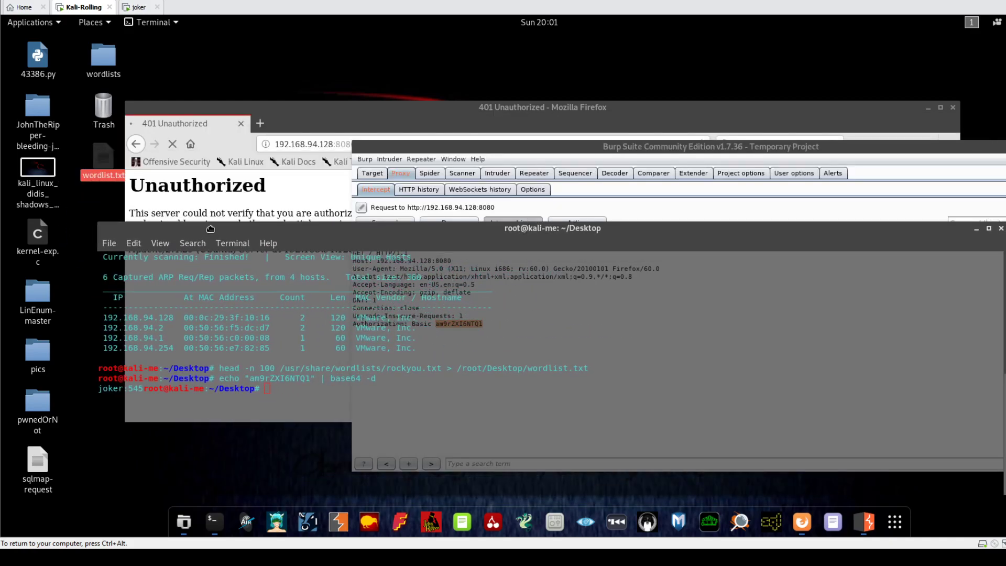
{"action": "mouse_move", "coordinate": [353, 393]}
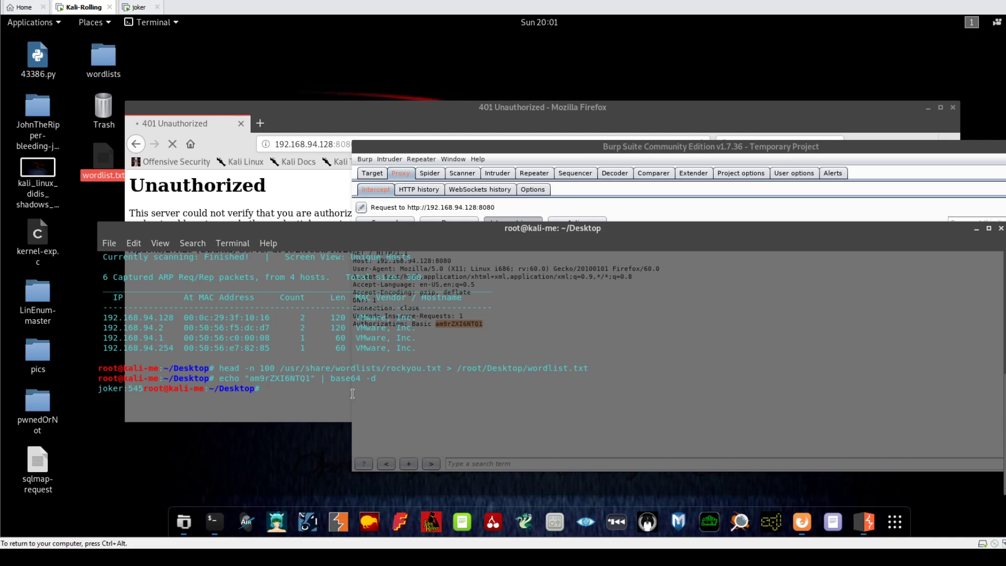
{"action": "type", "text": "ghe"}
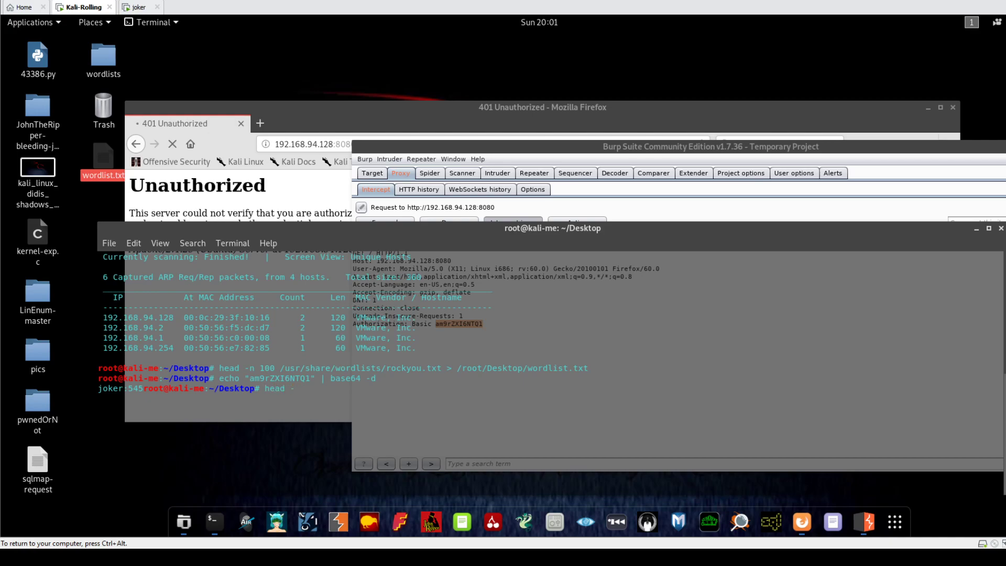
{"action": "type", "text": "n 100"}
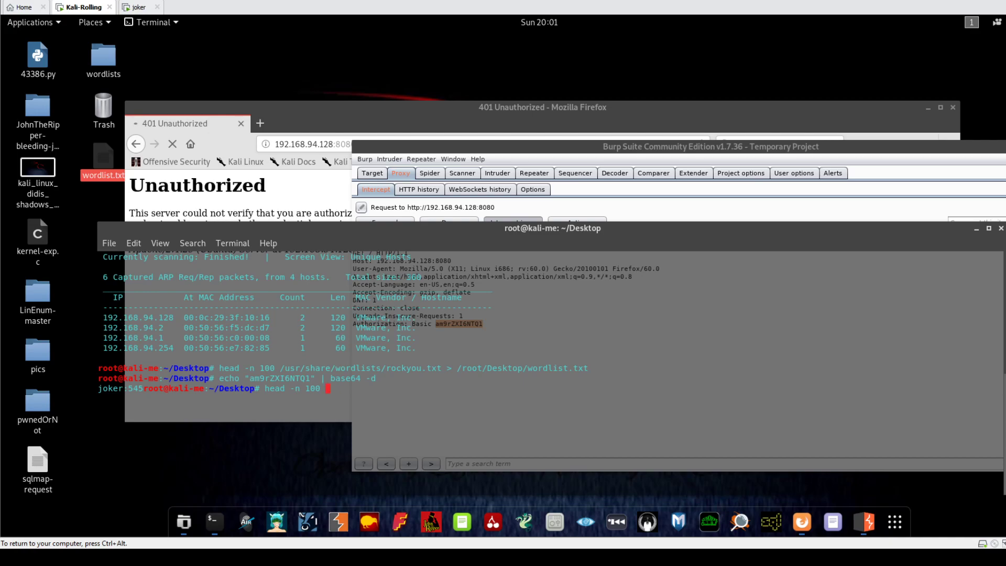
{"action": "type", "text": "rockyou."}
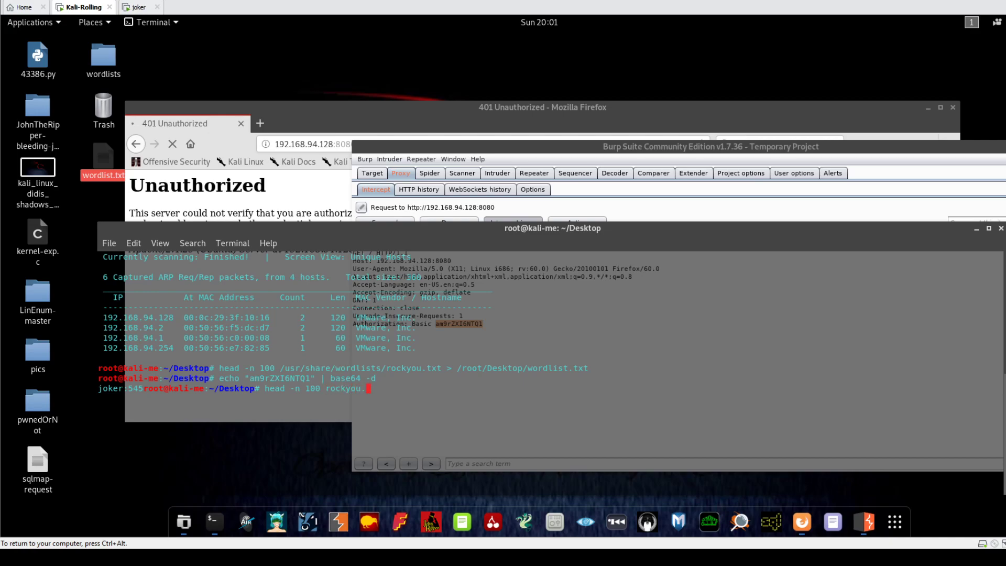
{"action": "type", "text": ".txt >"}
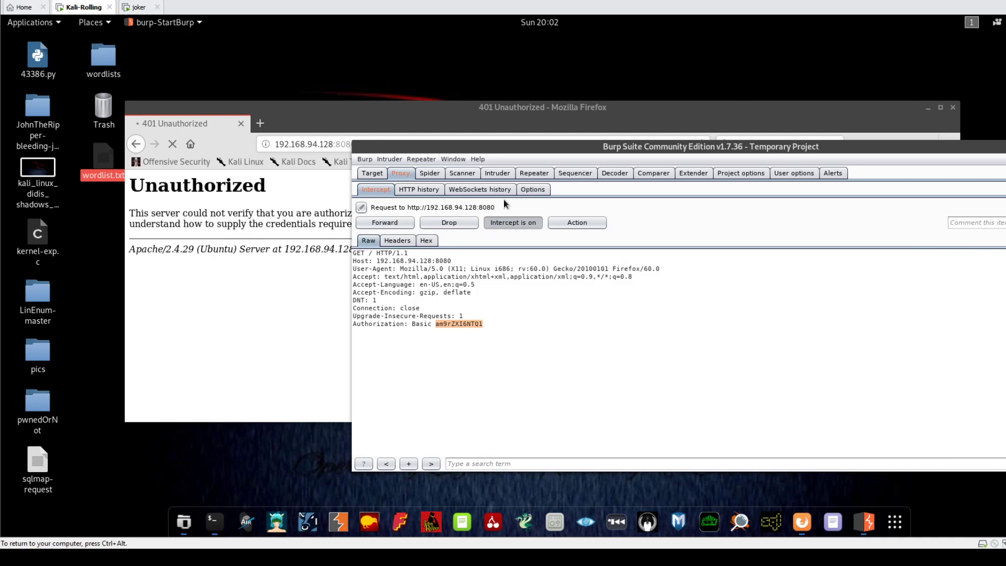
{"action": "left_click", "coordinate": [385, 223]}
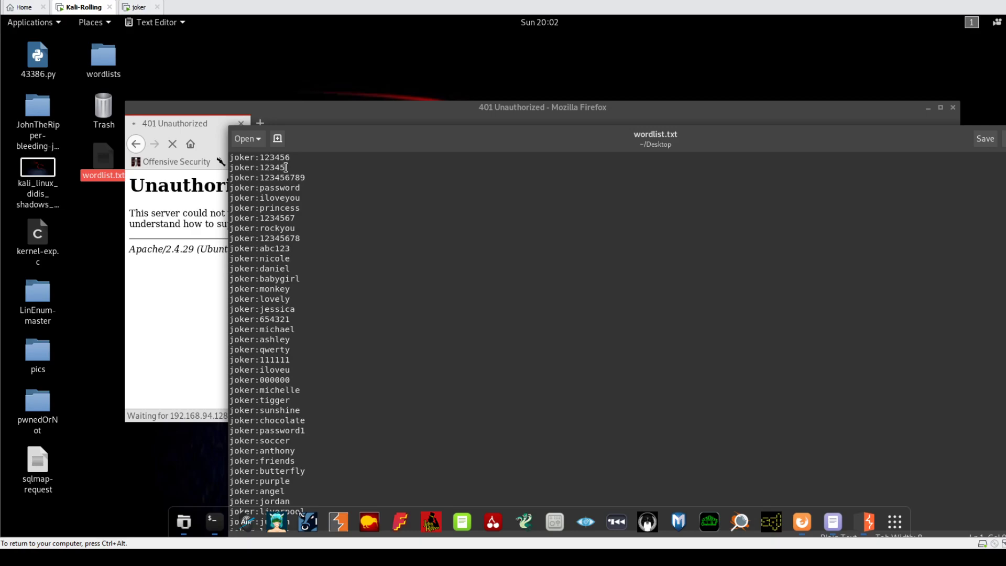
Maximize the gedit window to read the whole joker:-prefixed wordlist.
{"action": "double_click", "coordinate": [275, 157]}
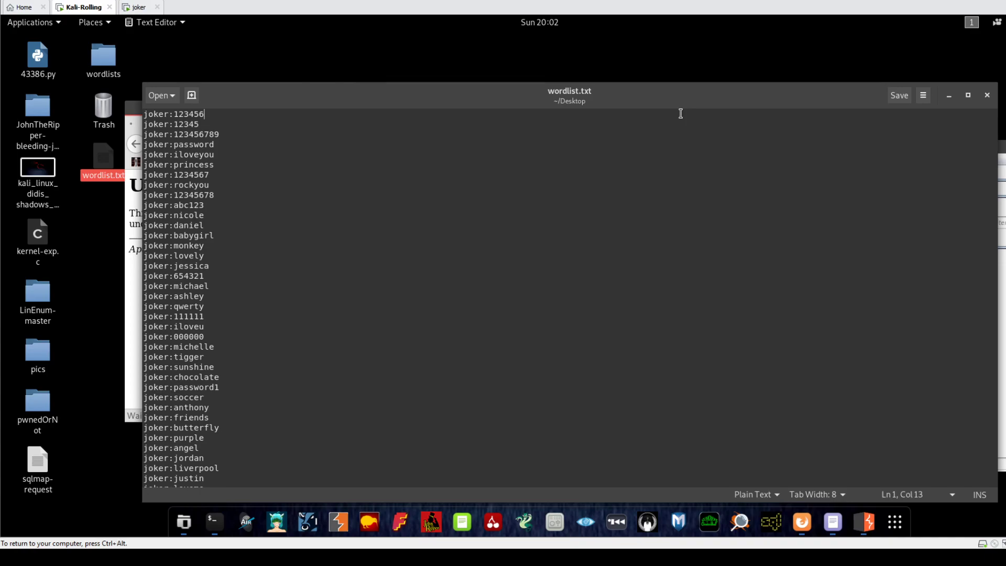
{"action": "mouse_move", "coordinate": [853, 92]}
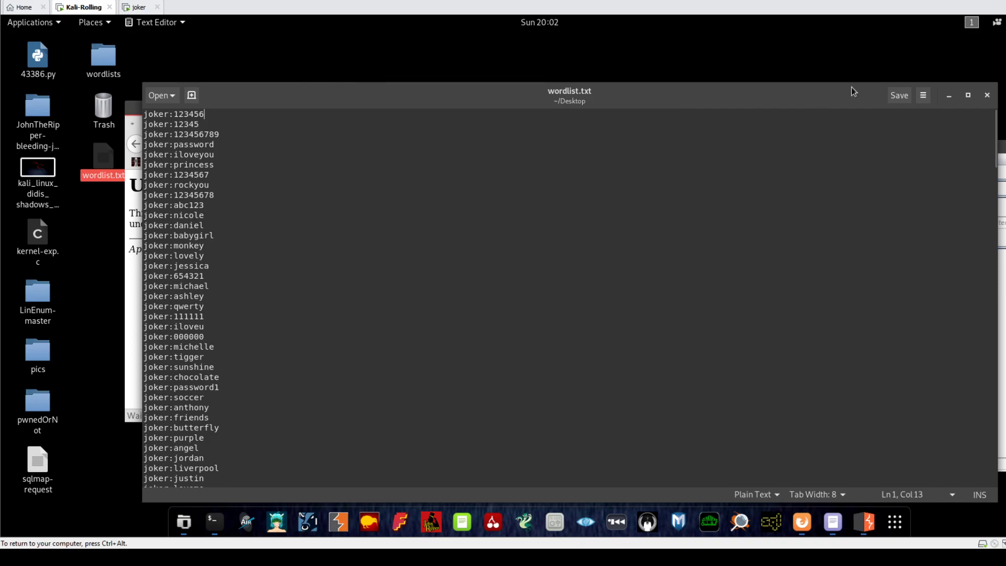
{"action": "mouse_move", "coordinate": [257, 151]}
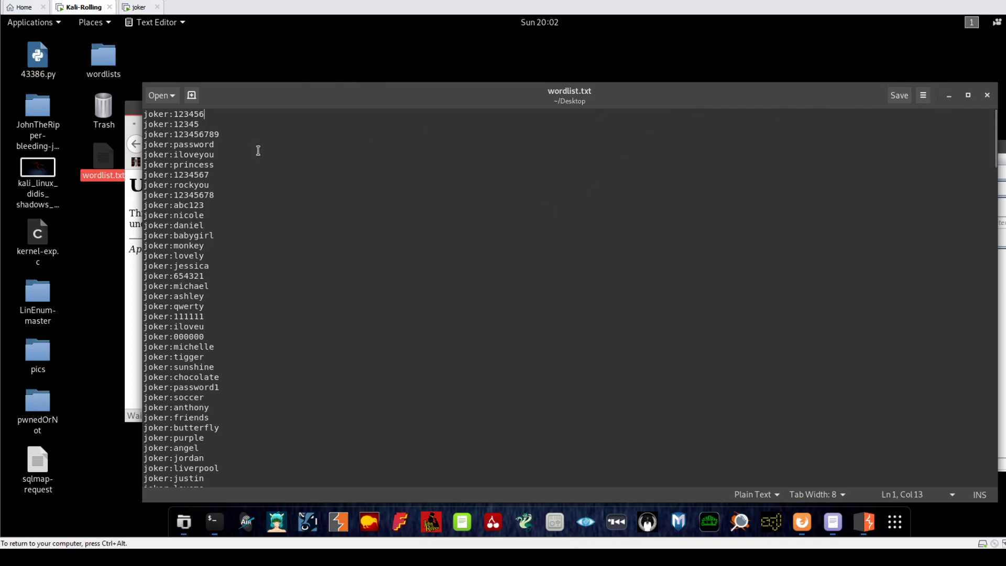
{"action": "mouse_move", "coordinate": [266, 144]}
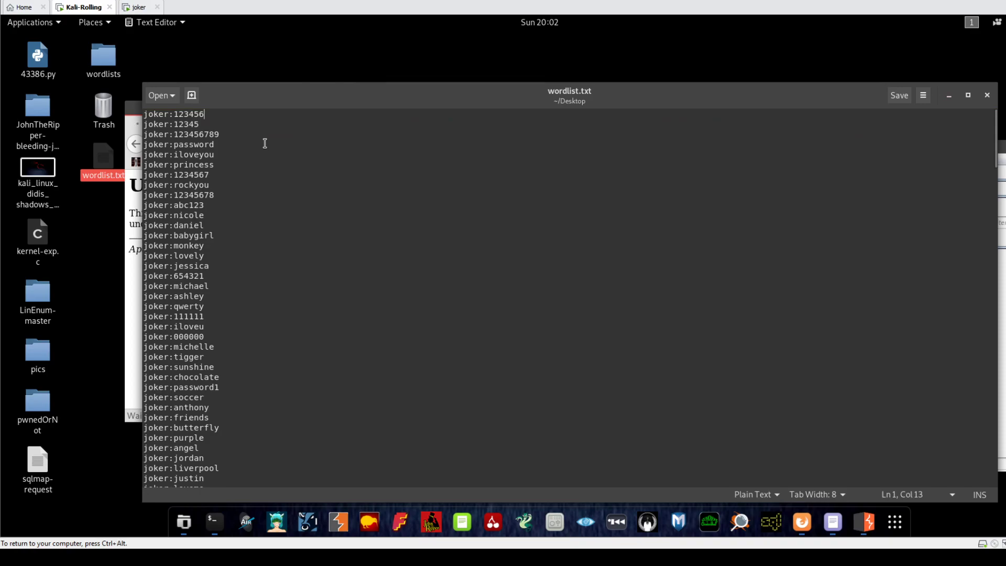
{"action": "mouse_move", "coordinate": [242, 127]}
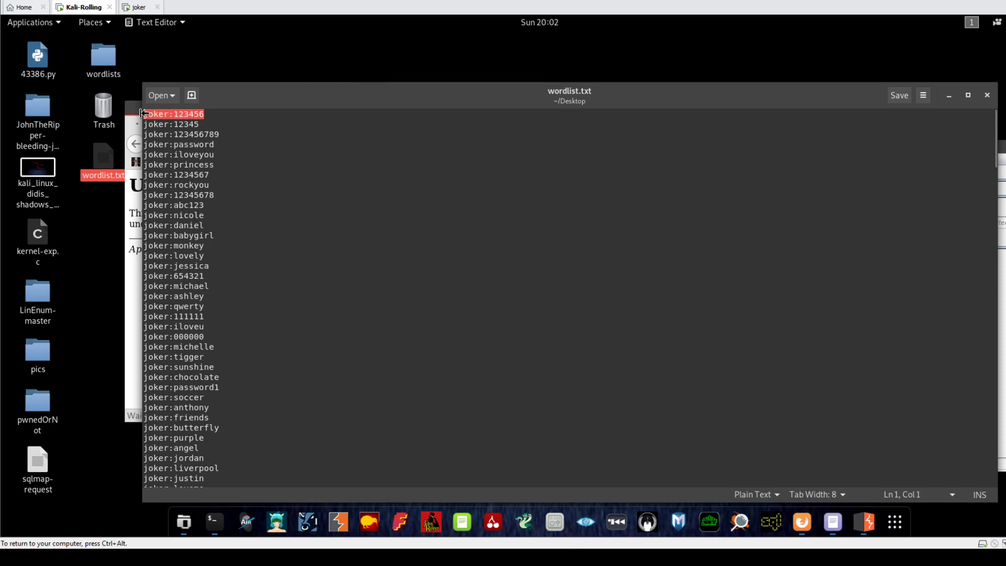
{"action": "mouse_move", "coordinate": [150, 110]}
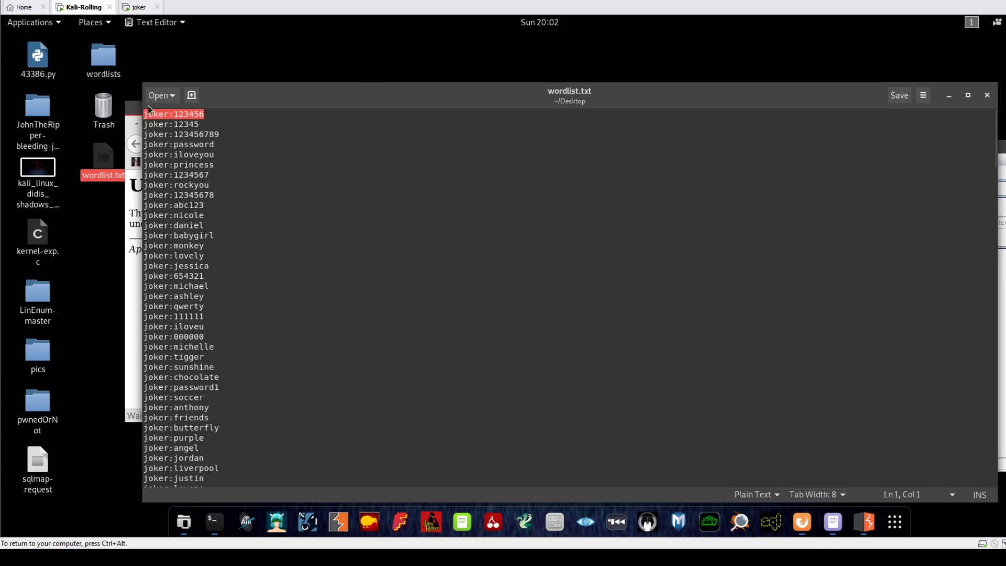
{"action": "mouse_move", "coordinate": [151, 109]}
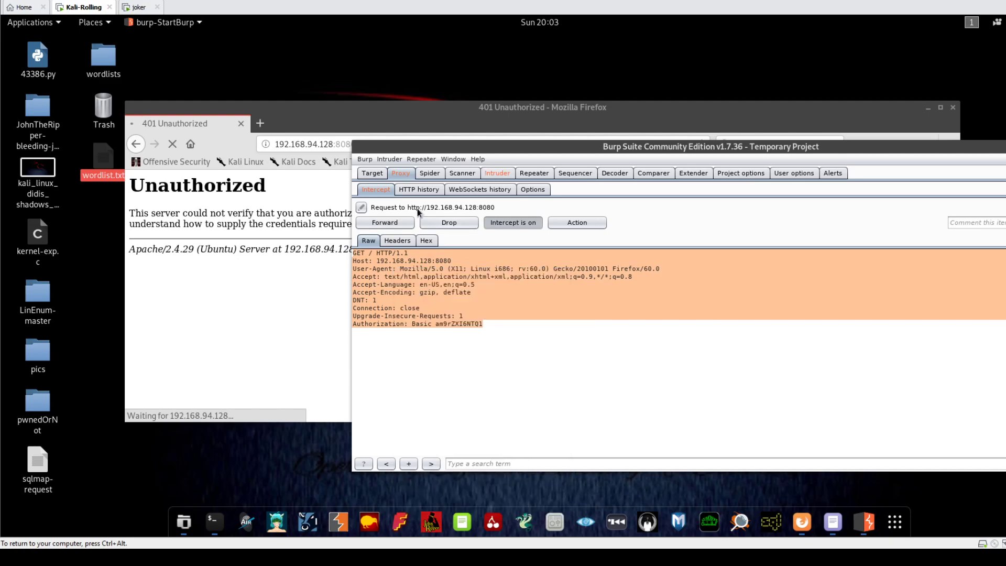
In Intruder Positions, mark the Base64 value after 'Authorization: Basic' as the only payload position.
{"action": "left_click", "coordinate": [497, 173]}
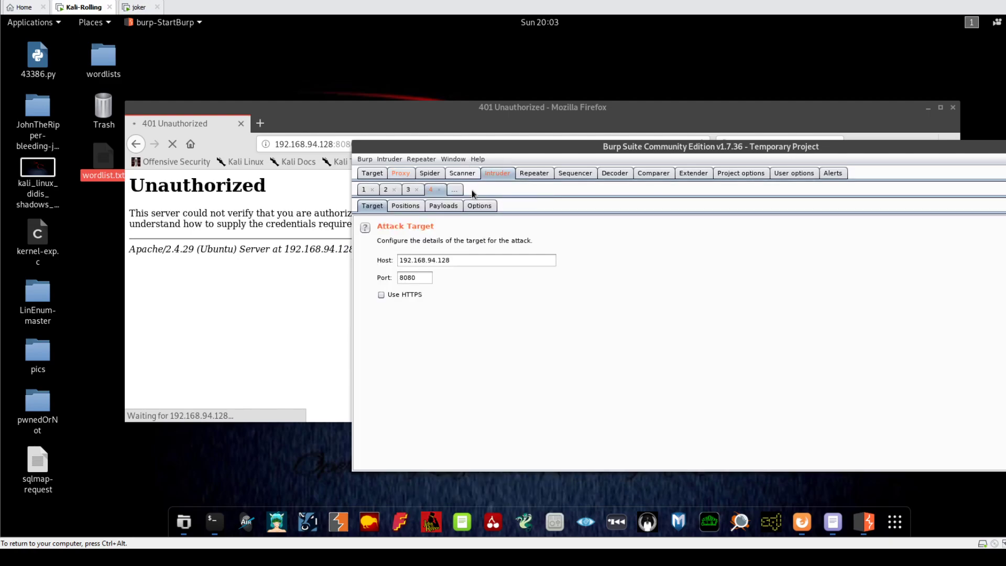
{"action": "left_click", "coordinate": [406, 206]}
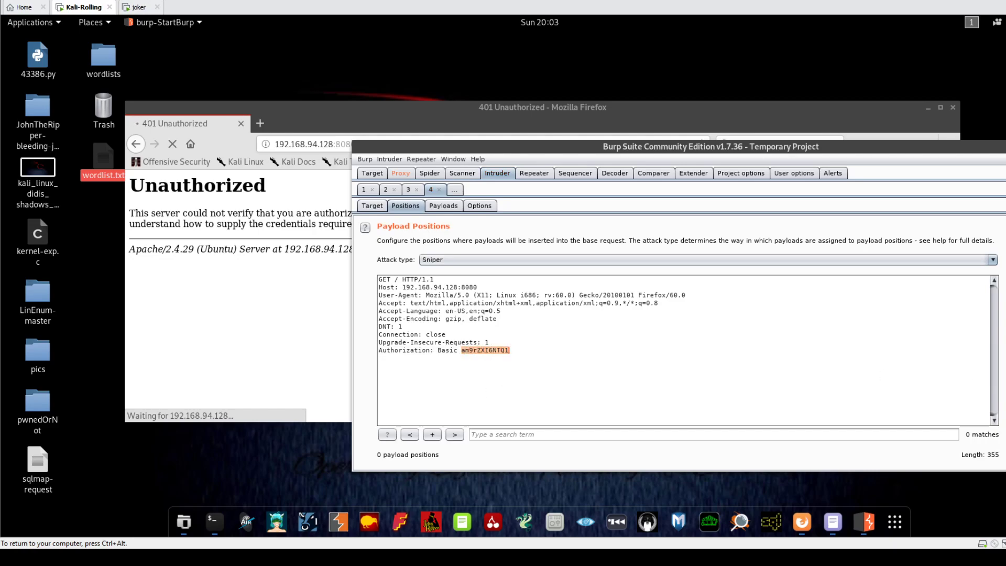
{"action": "left_click", "coordinate": [432, 434]}
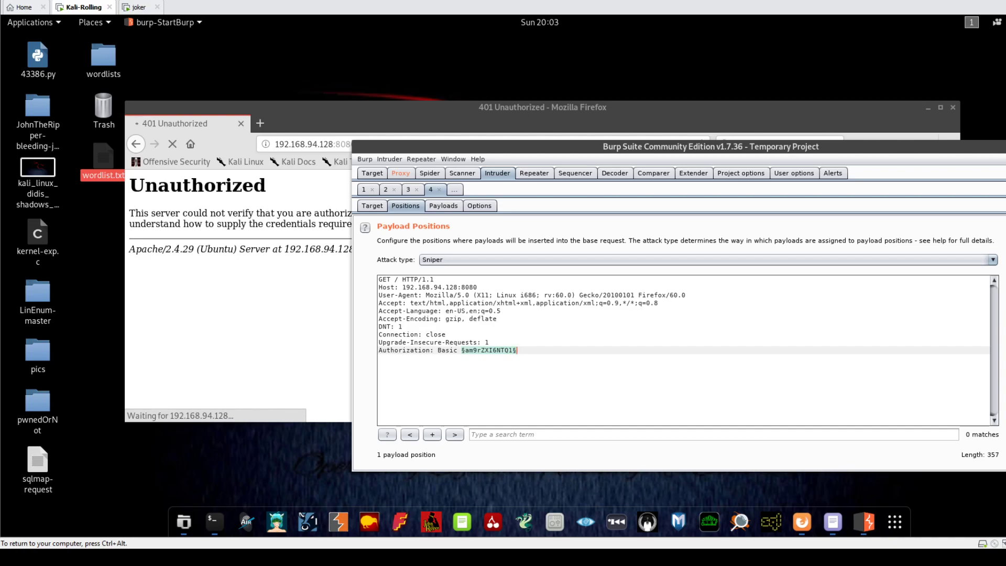
{"action": "mouse_move", "coordinate": [494, 265]}
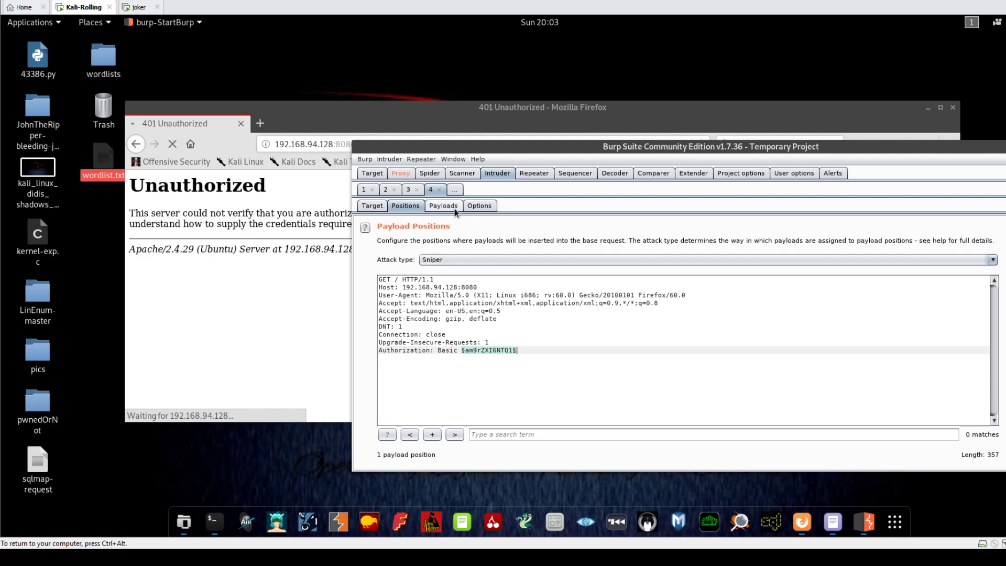
Load wordlist.txt from the Desktop as the payload list, giving 71 joker:password entries.
{"action": "left_click", "coordinate": [443, 206]}
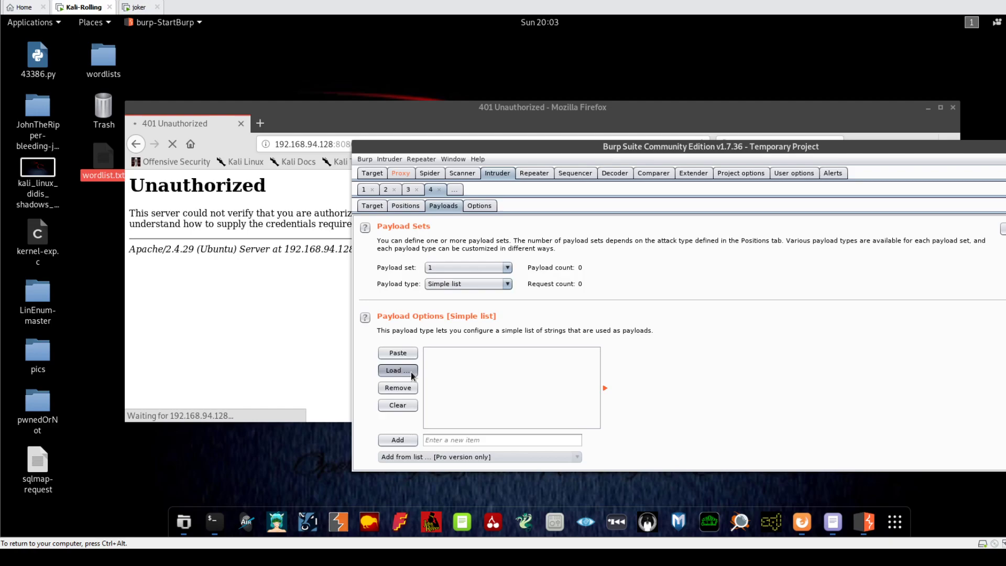
{"action": "left_click", "coordinate": [398, 370]}
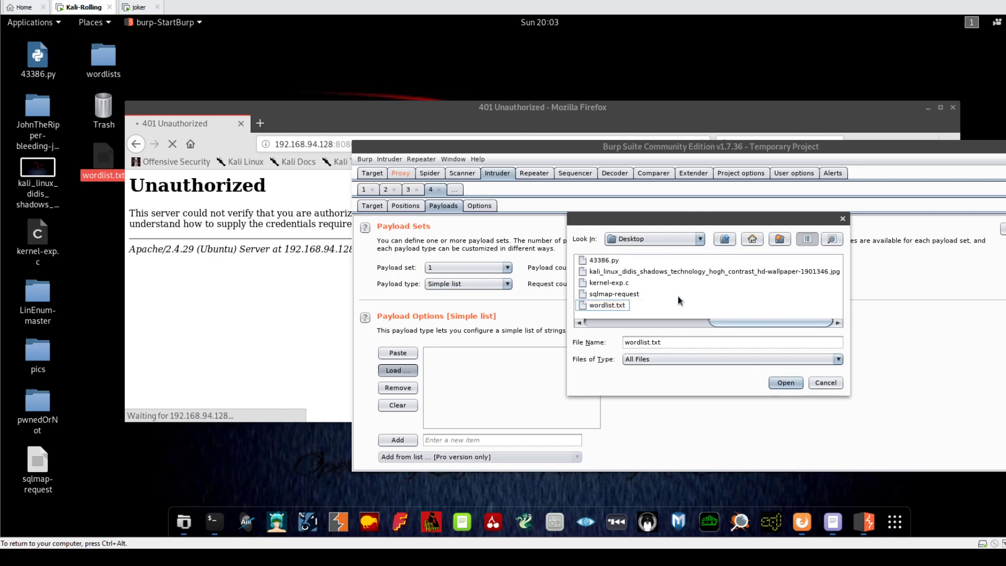
{"action": "left_click", "coordinate": [786, 383]}
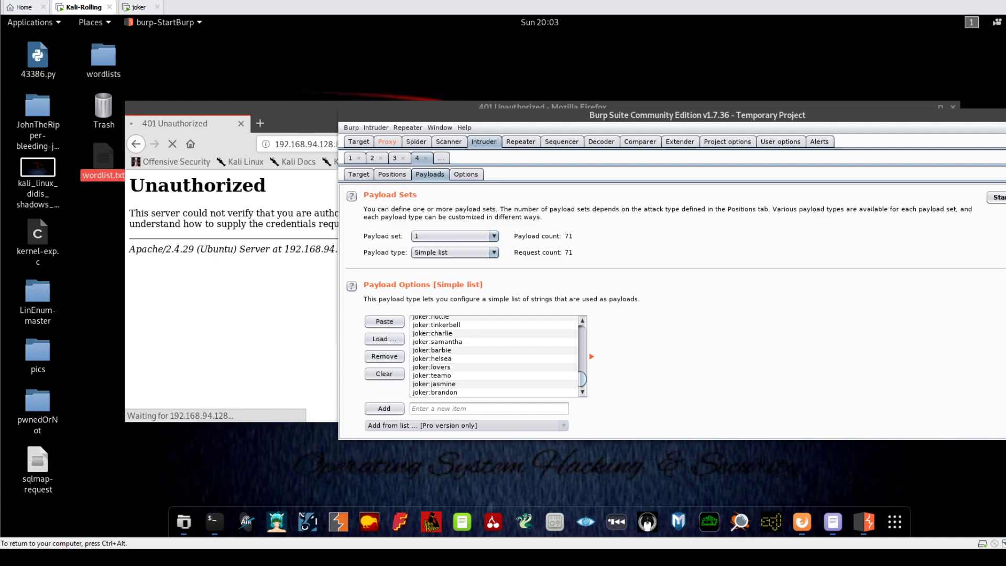
{"action": "mouse_move", "coordinate": [907, 266]}
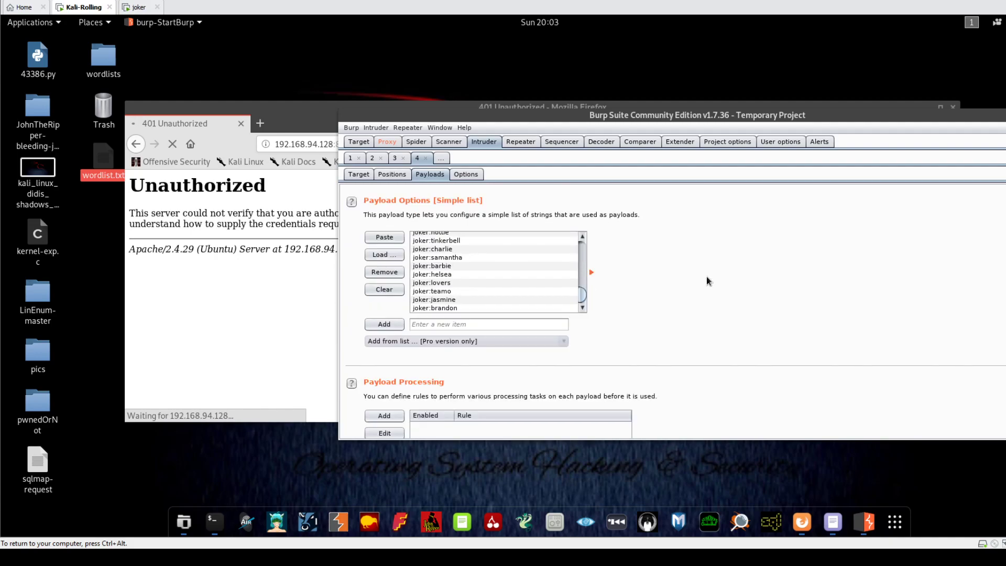
Add an Encode > Base64-encode payload processing rule and start the attack.
{"action": "scroll", "scroll_direction": "down", "scroll_amount": 3}
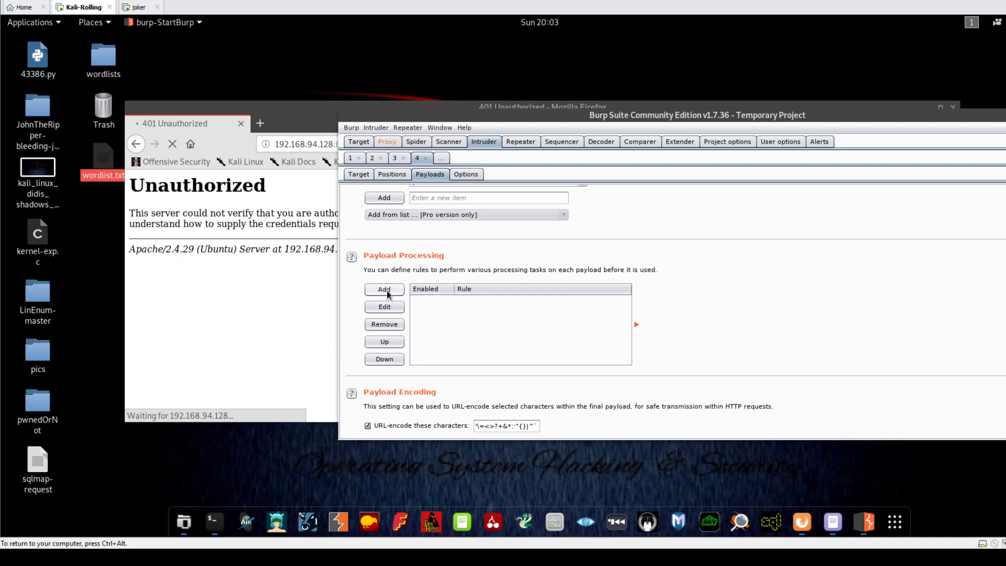
{"action": "left_click", "coordinate": [384, 289]}
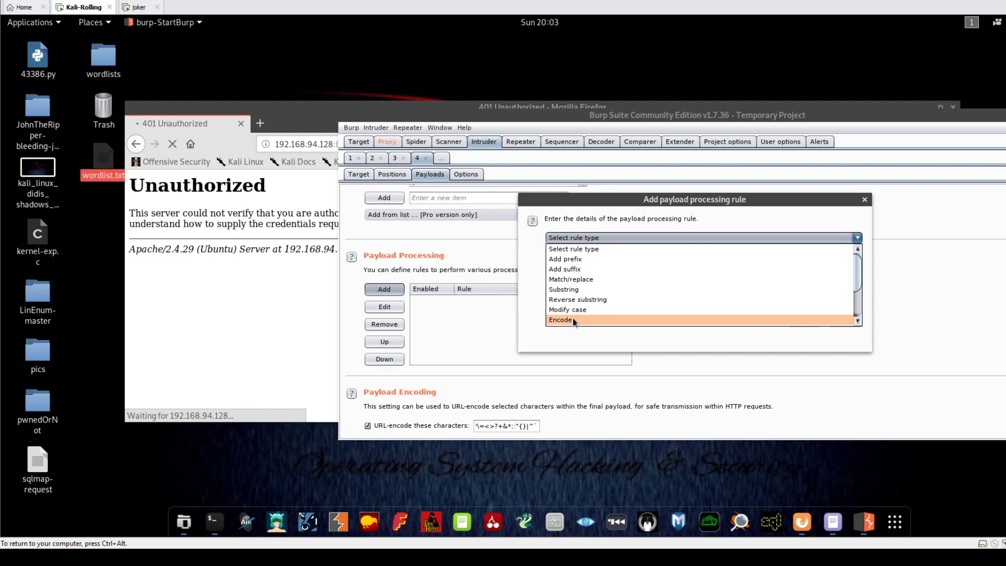
{"action": "left_click", "coordinate": [559, 320]}
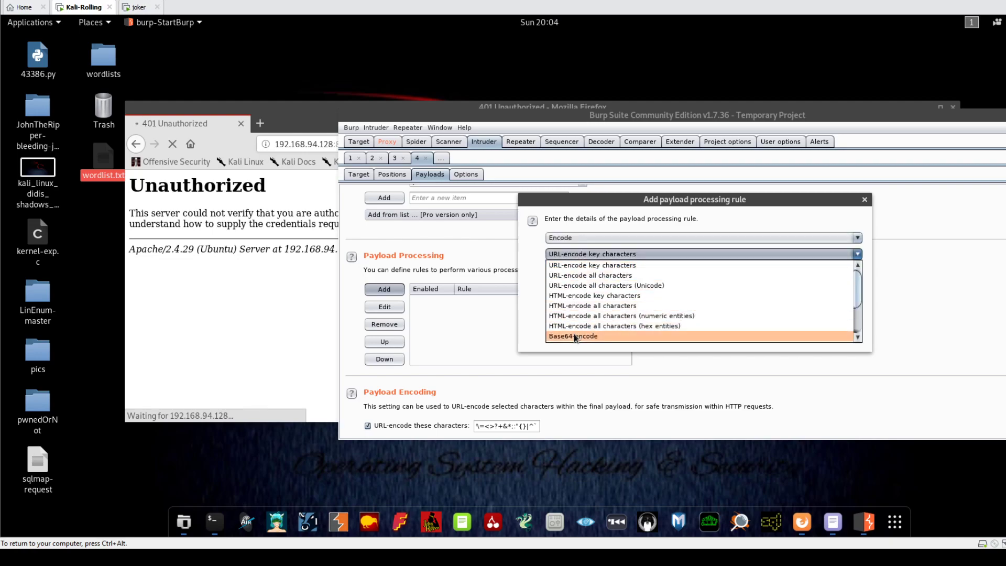
{"action": "left_click", "coordinate": [573, 335]}
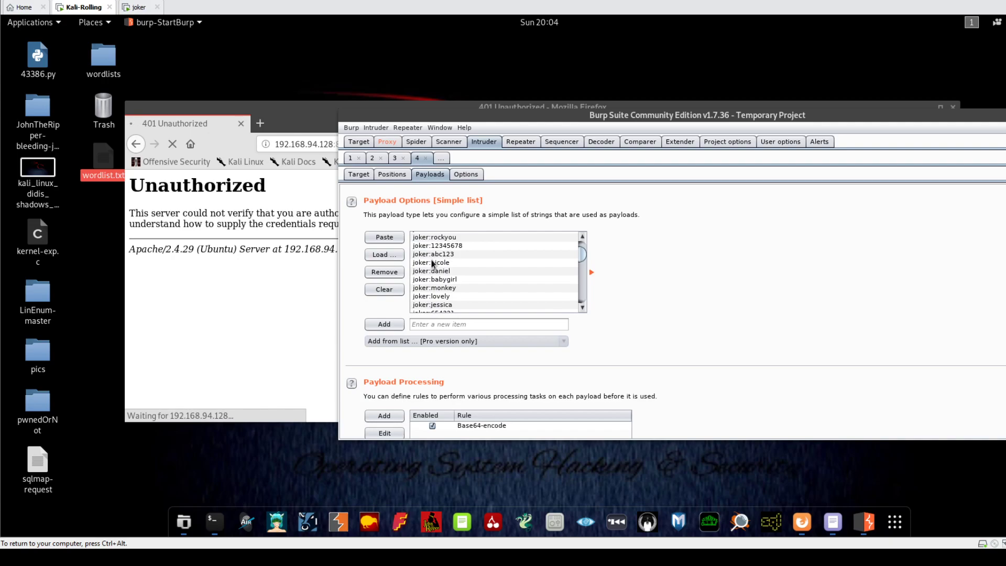
{"action": "mouse_move", "coordinate": [459, 274]}
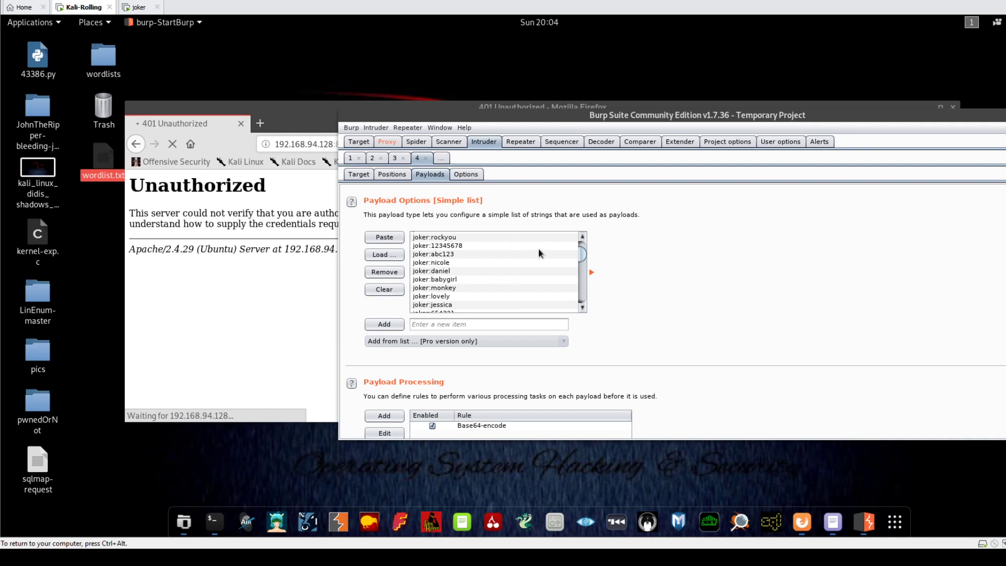
{"action": "scroll", "scroll_direction": "down", "scroll_amount": 3}
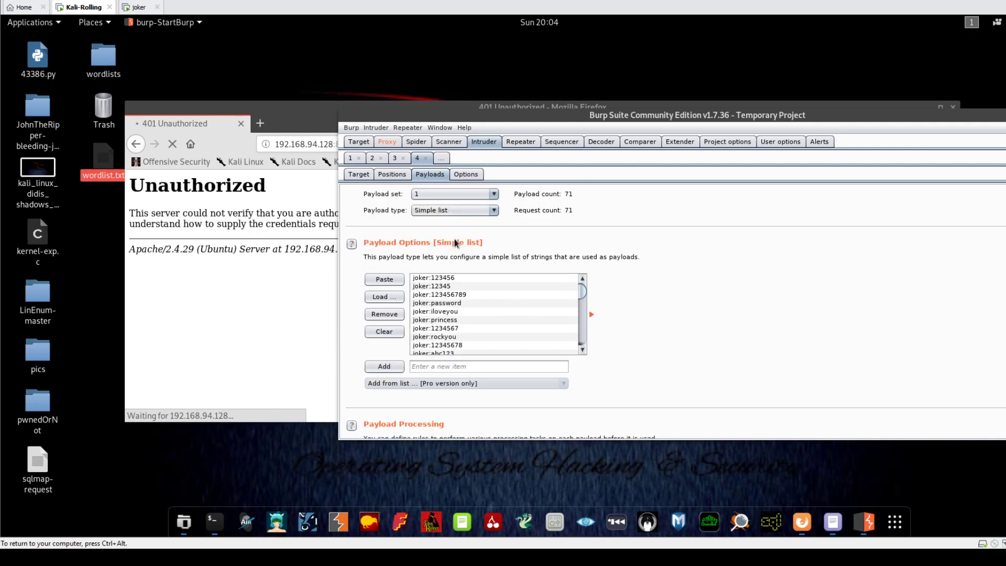
{"action": "left_click", "coordinate": [1002, 195]}
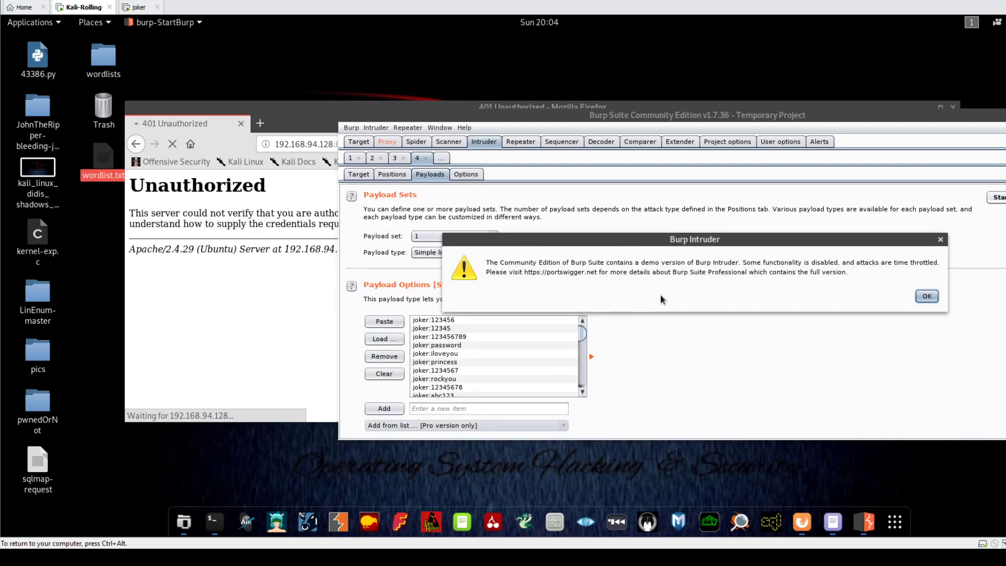
Dismiss the Community Edition notice so the 71-request attack runs, watching for a non-401 status.
{"action": "left_click", "coordinate": [927, 295]}
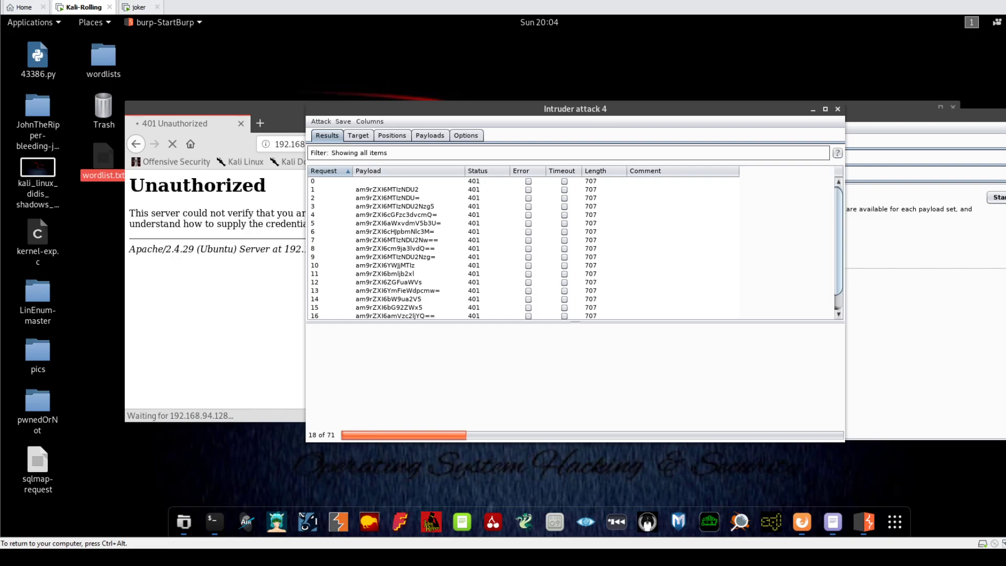
{"action": "mouse_move", "coordinate": [468, 201]}
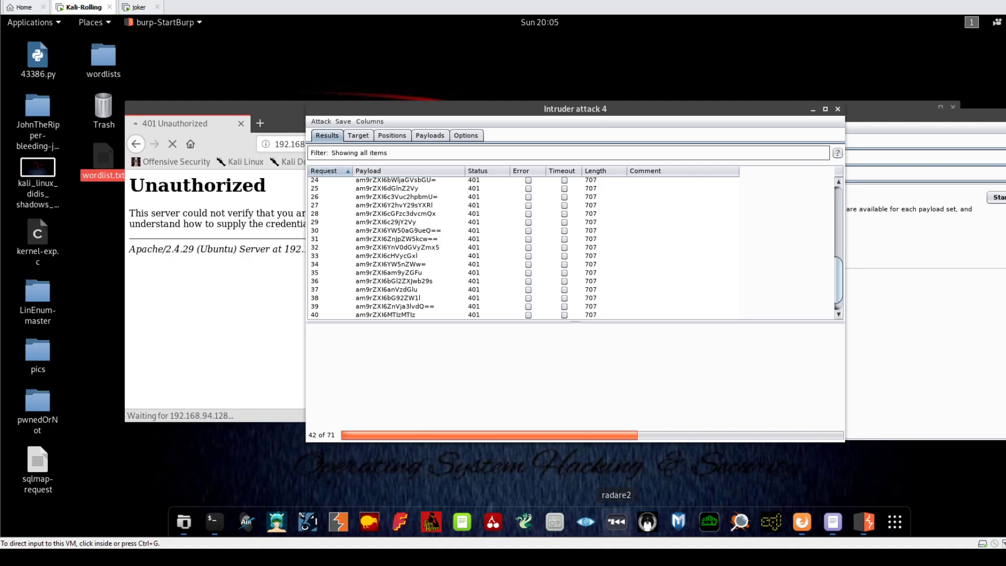
{"action": "mouse_move", "coordinate": [520, 339]}
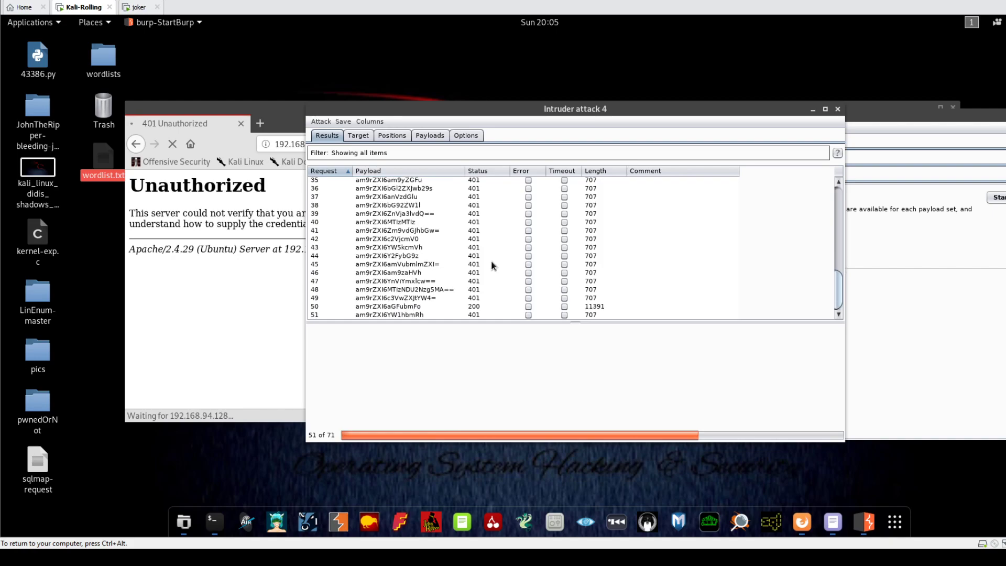
Select request 50 with status 200, read its Base64 Authorization value, and bring the terminal forward.
{"action": "left_click", "coordinate": [399, 306]}
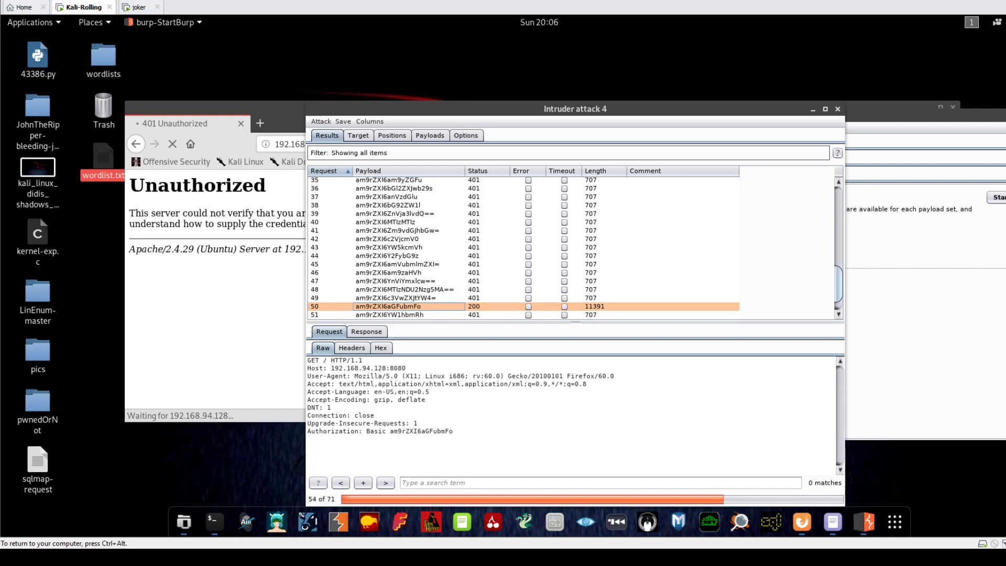
{"action": "mouse_move", "coordinate": [478, 310]}
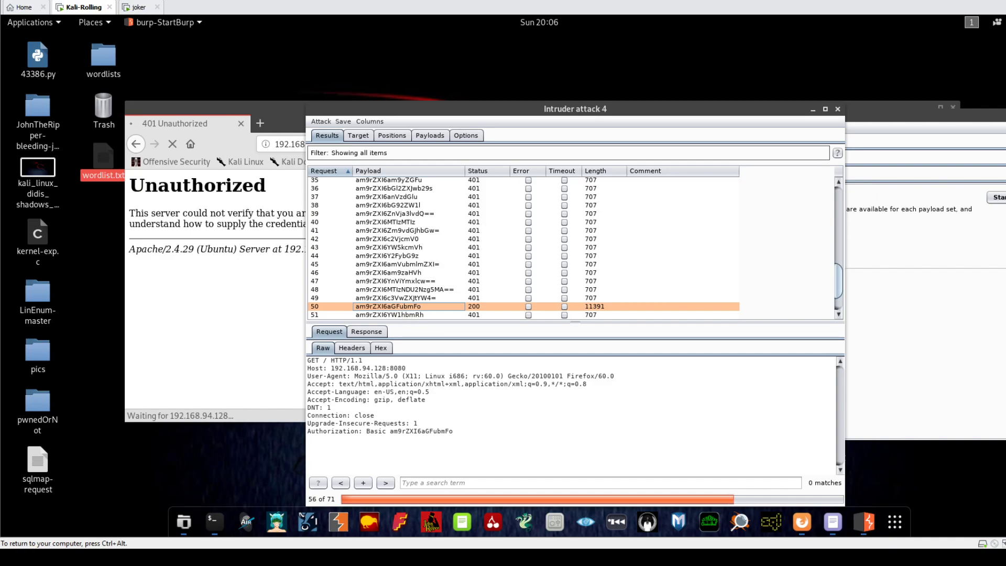
{"action": "double_click", "coordinate": [420, 432]}
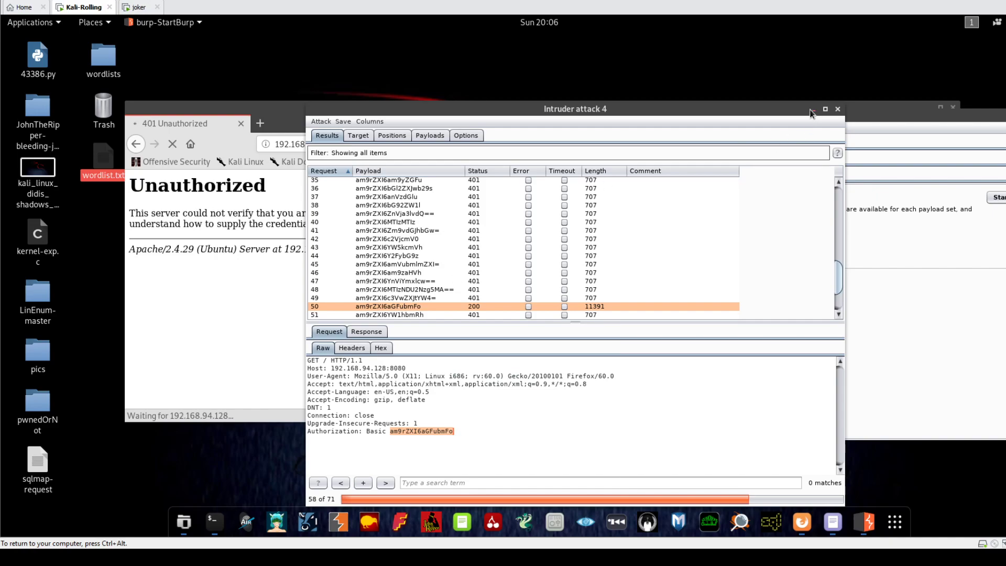
{"action": "left_click", "coordinate": [836, 108]}
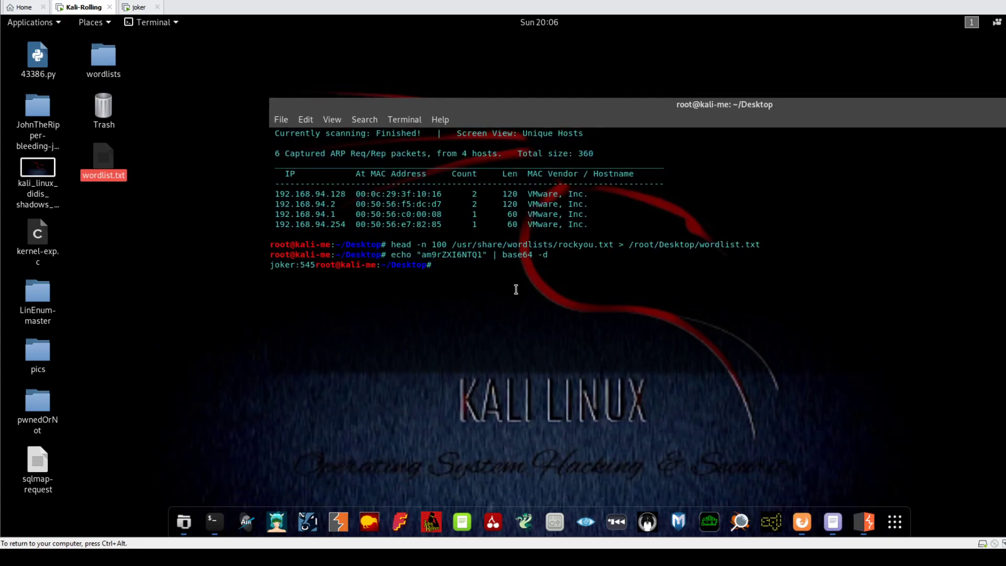
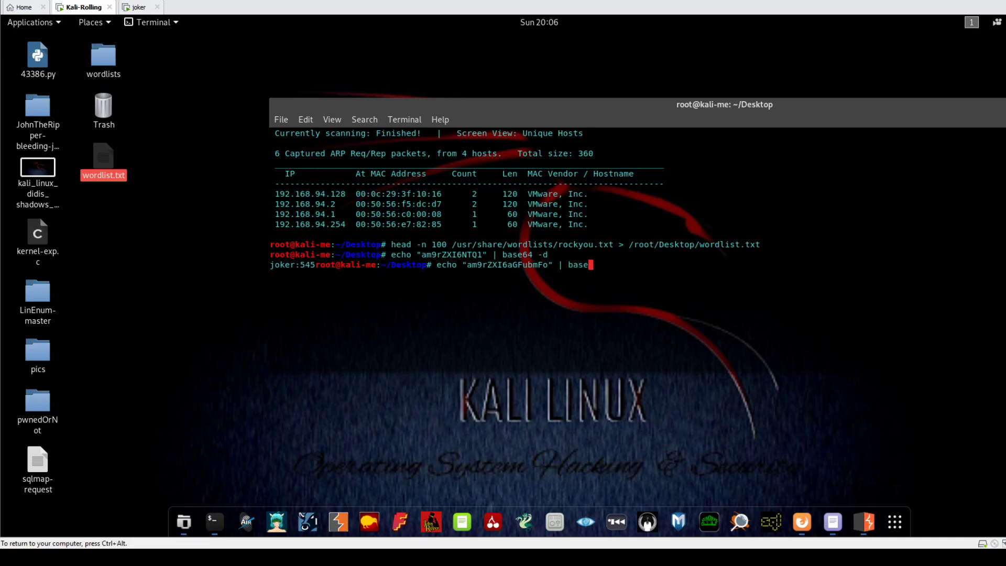
{"action": "key", "text": "Return"}
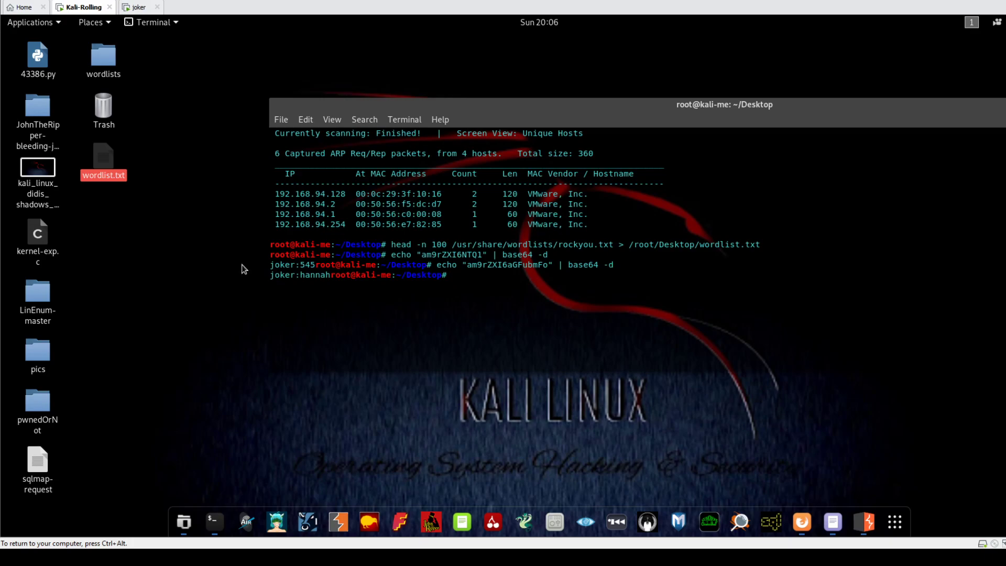
{"action": "mouse_move", "coordinate": [279, 274]}
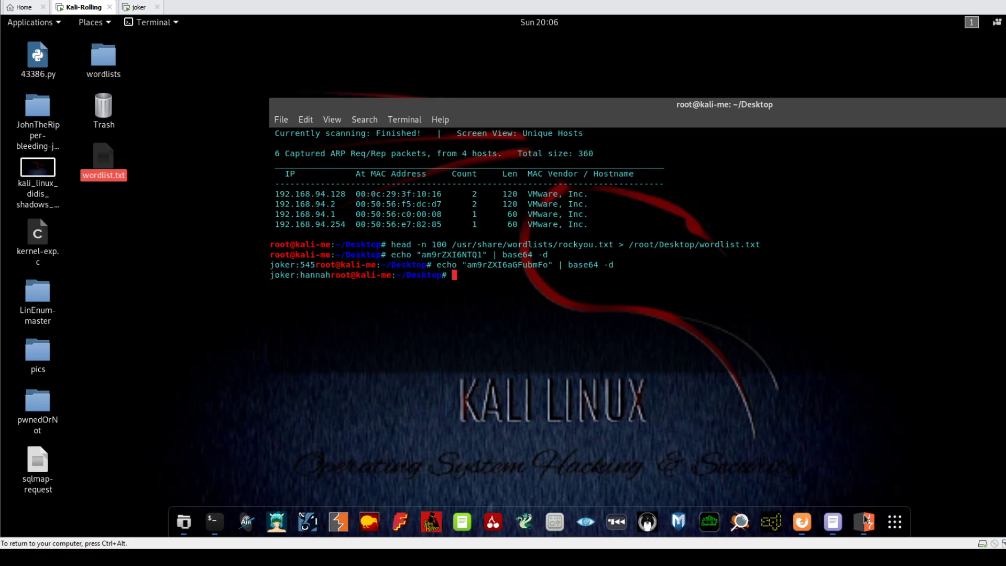
{"action": "left_click", "coordinate": [865, 522]}
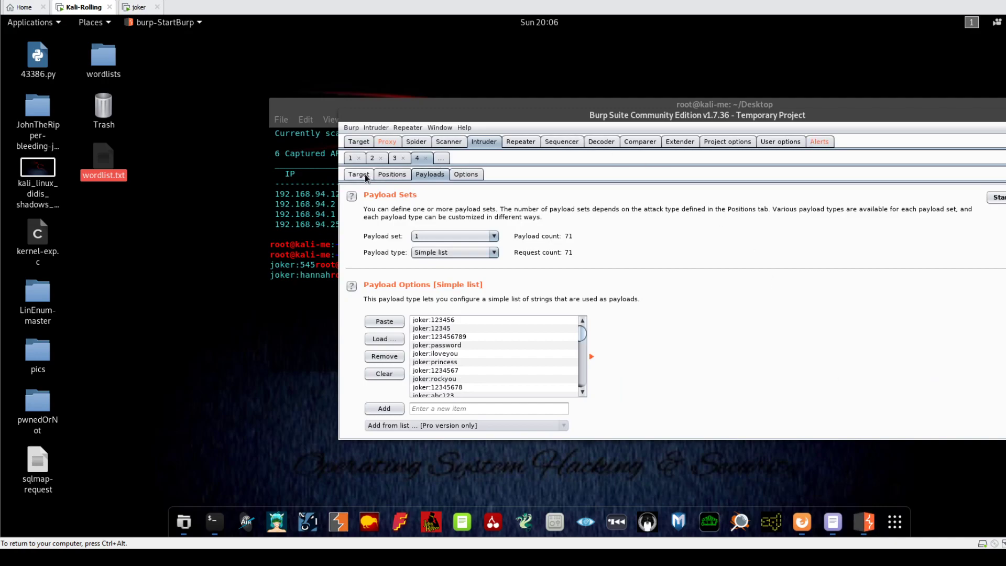
Forward the held requests in Proxy > Intercept and turn interception off so Firefox's login prompt reappears.
{"action": "left_click", "coordinate": [387, 141]}
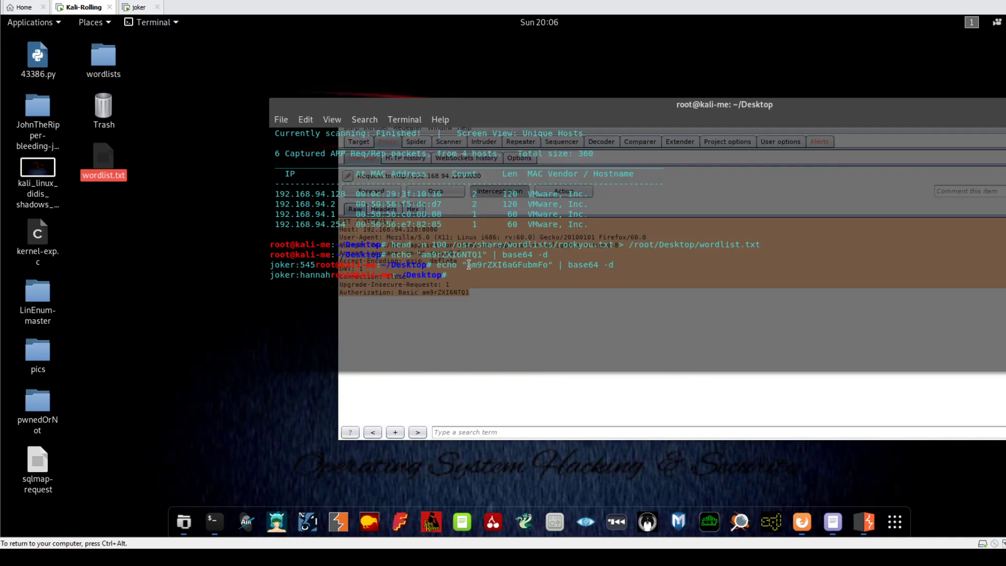
{"action": "right_click", "coordinate": [539, 264]}
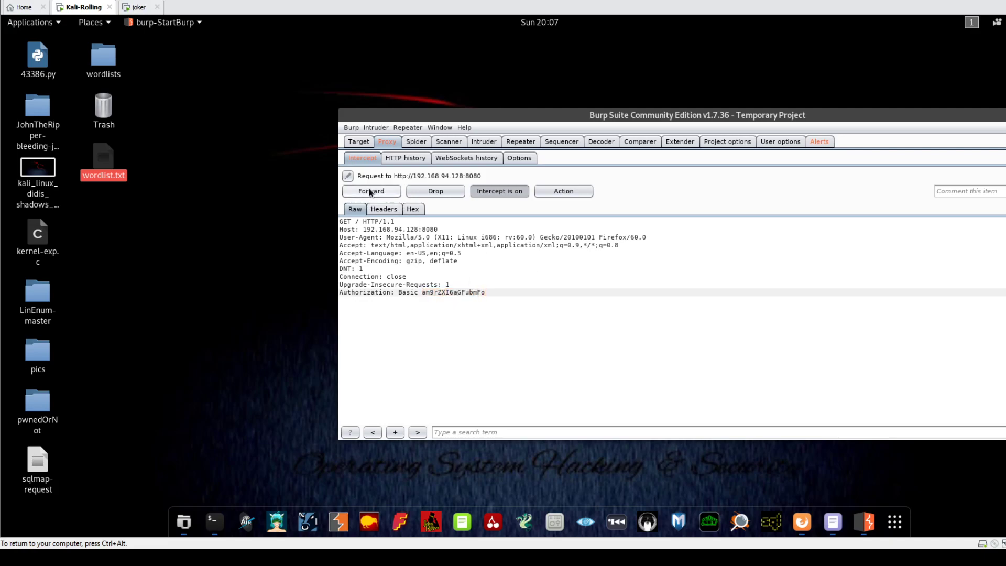
{"action": "left_click", "coordinate": [371, 191]}
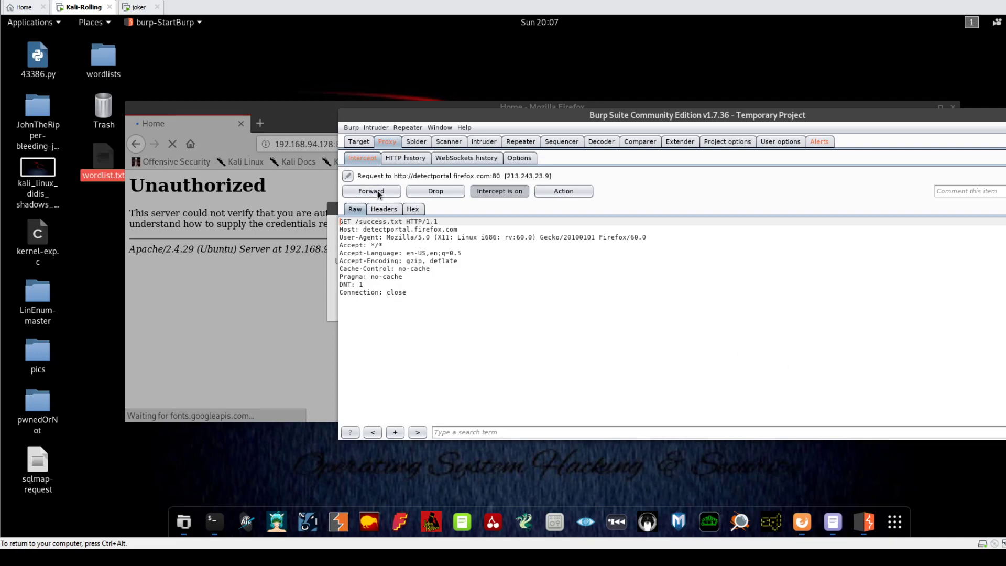
{"action": "left_click", "coordinate": [371, 190]}
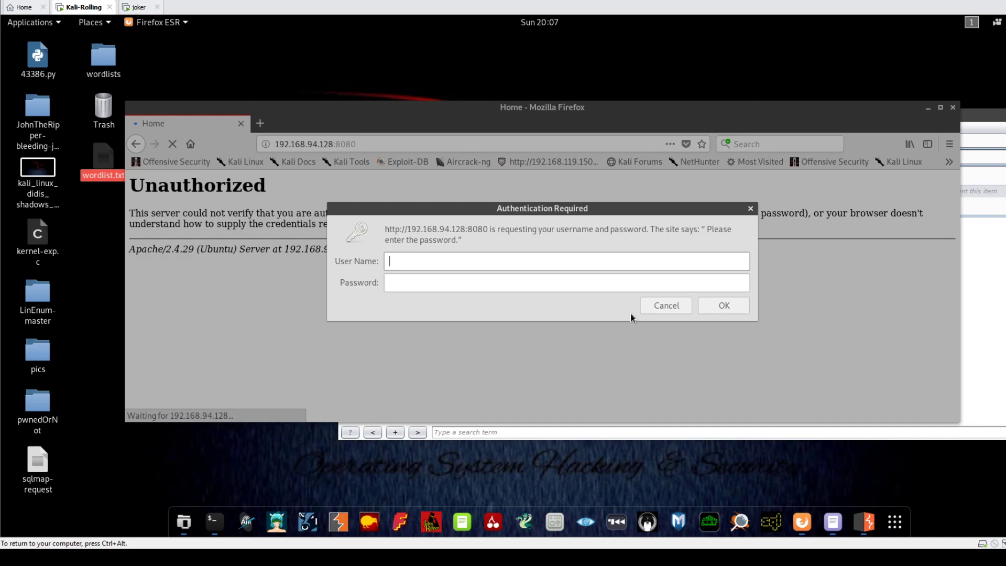
{"action": "mouse_move", "coordinate": [981, 121]}
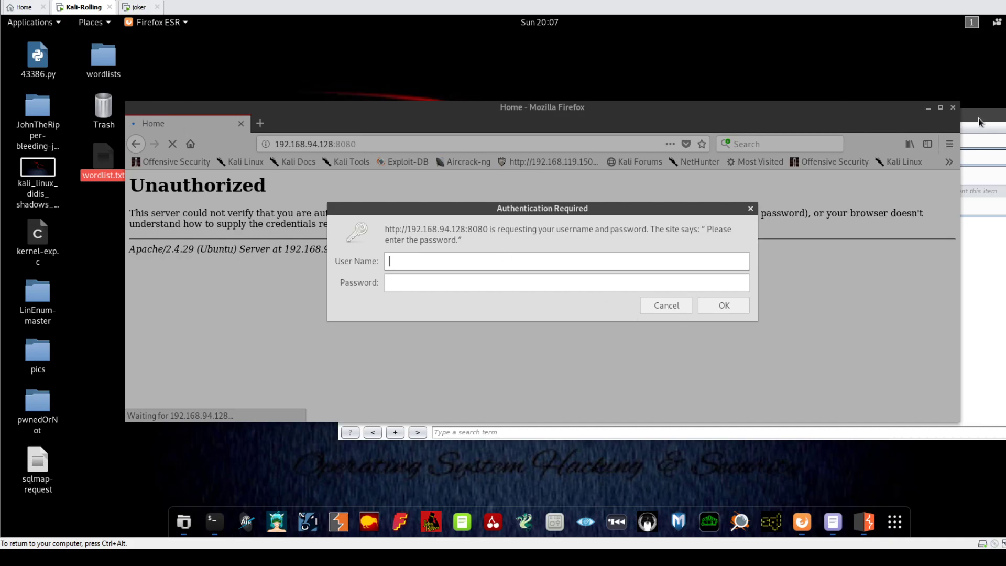
{"action": "mouse_move", "coordinate": [775, 331]}
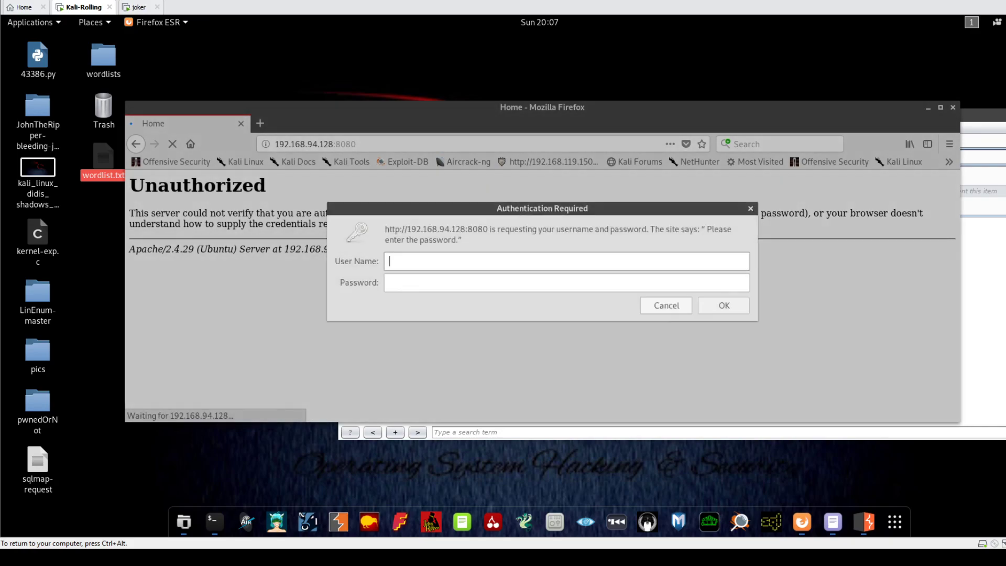
{"action": "left_click", "coordinate": [723, 305]}
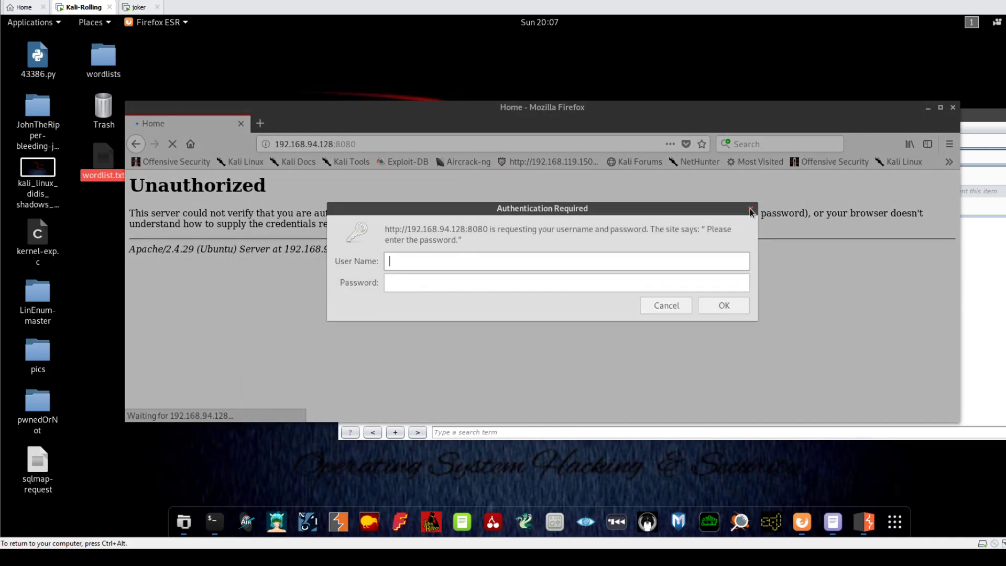
{"action": "mouse_move", "coordinate": [954, 114]}
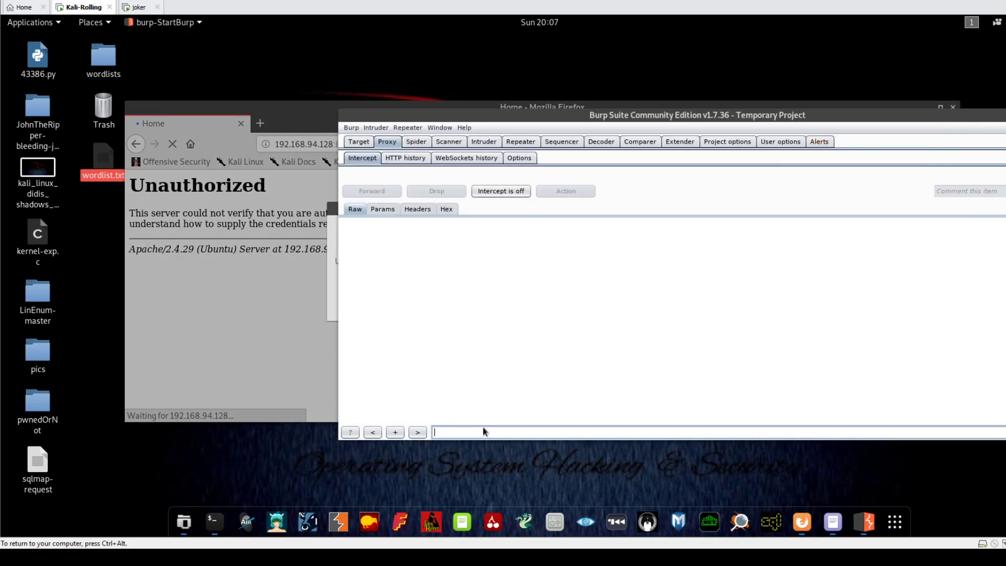
{"action": "right_click", "coordinate": [802, 523]}
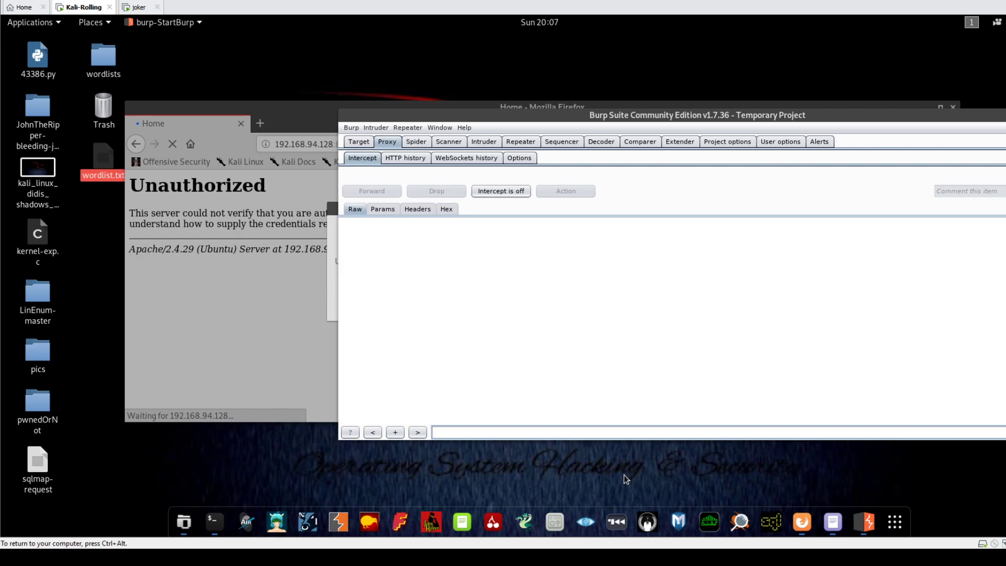
{"action": "mouse_move", "coordinate": [212, 489]}
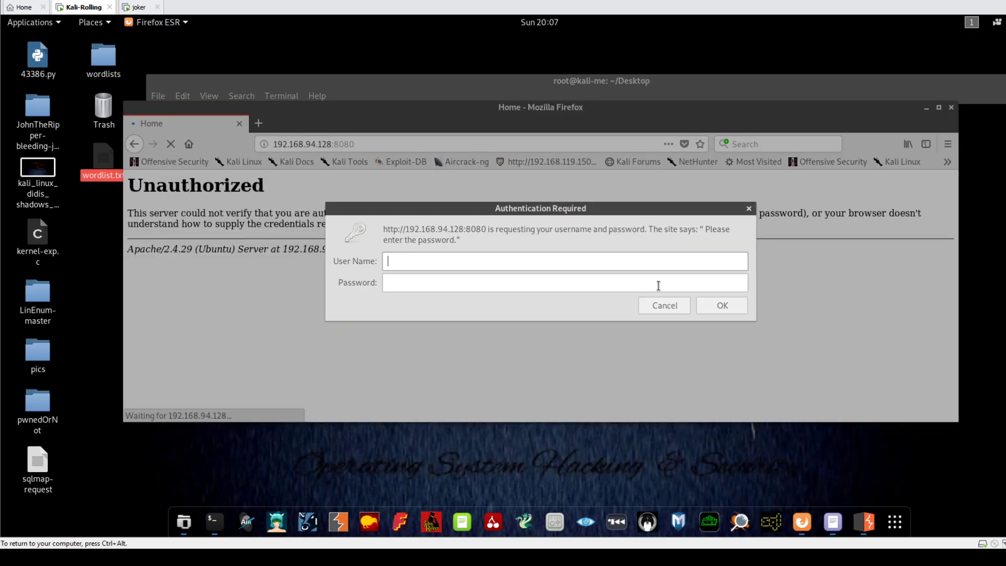
{"action": "type", "text": "joker"}
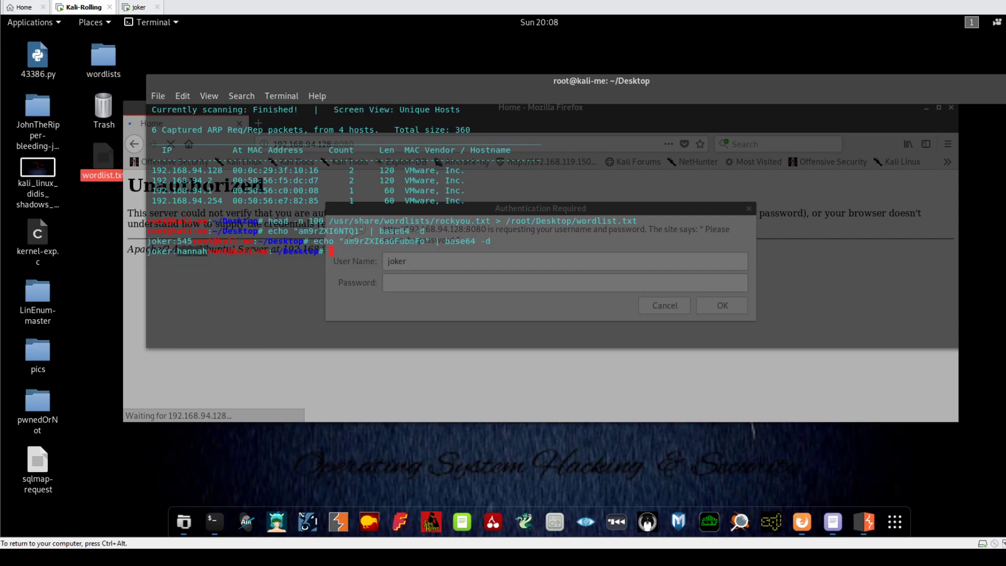
{"action": "left_click", "coordinate": [564, 283]}
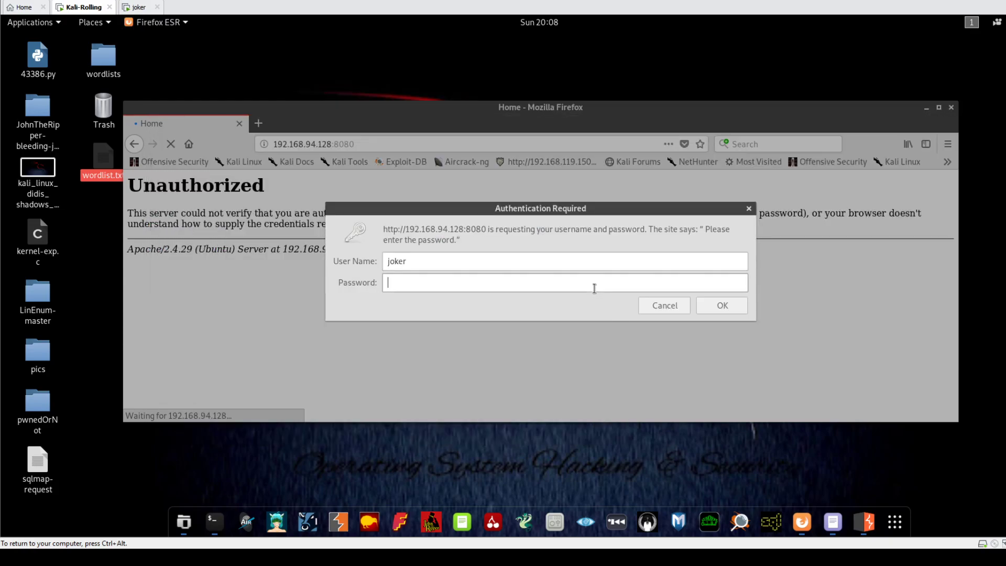
{"action": "left_click", "coordinate": [722, 306]}
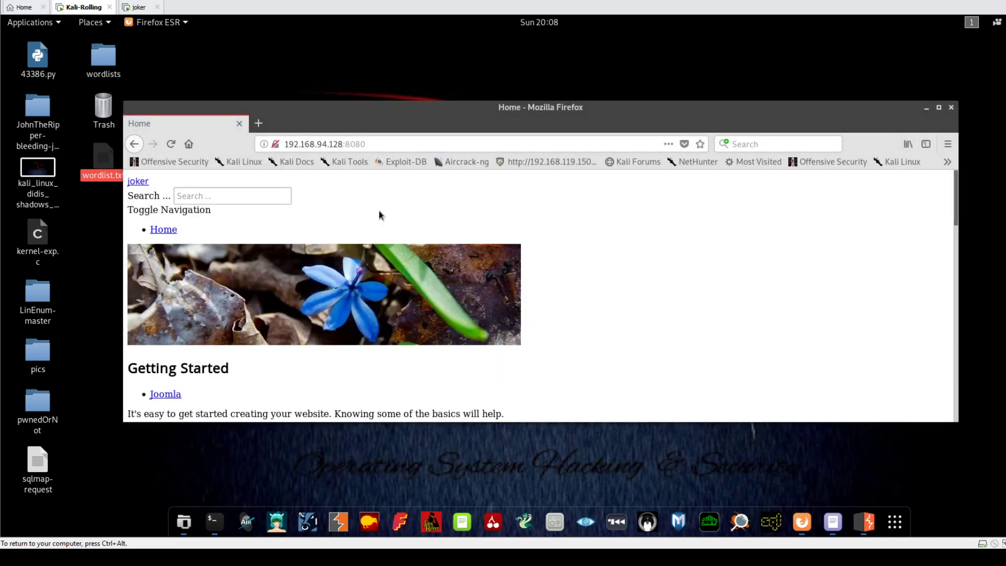
{"action": "scroll", "scroll_direction": "down", "scroll_amount": 3}
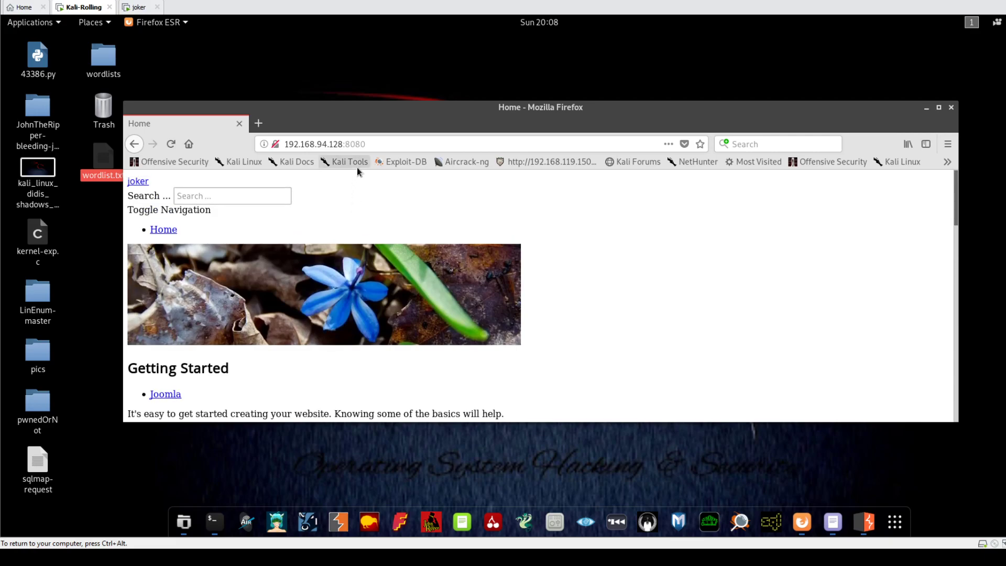
{"action": "mouse_move", "coordinate": [360, 177]}
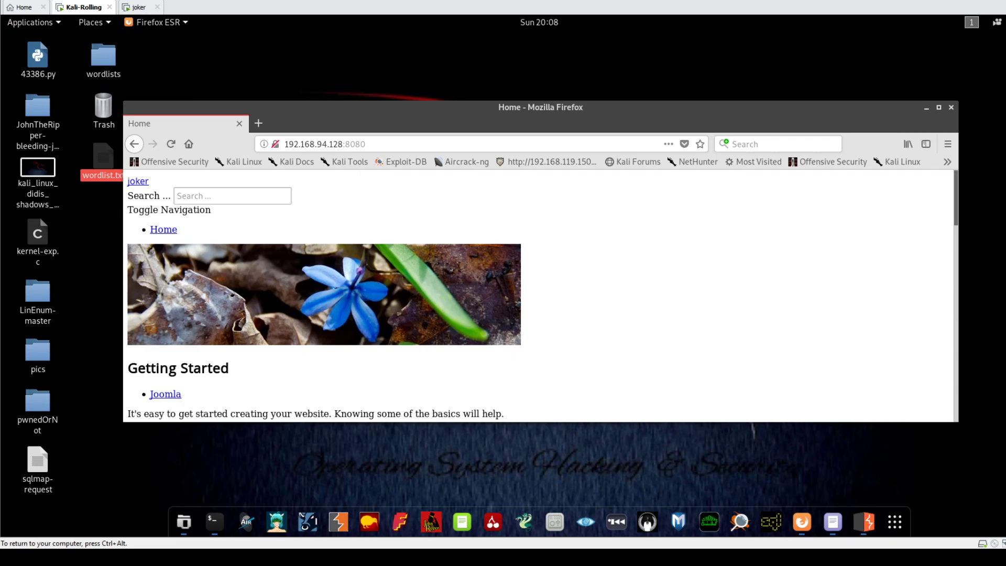
{"action": "mouse_move", "coordinate": [362, 182]}
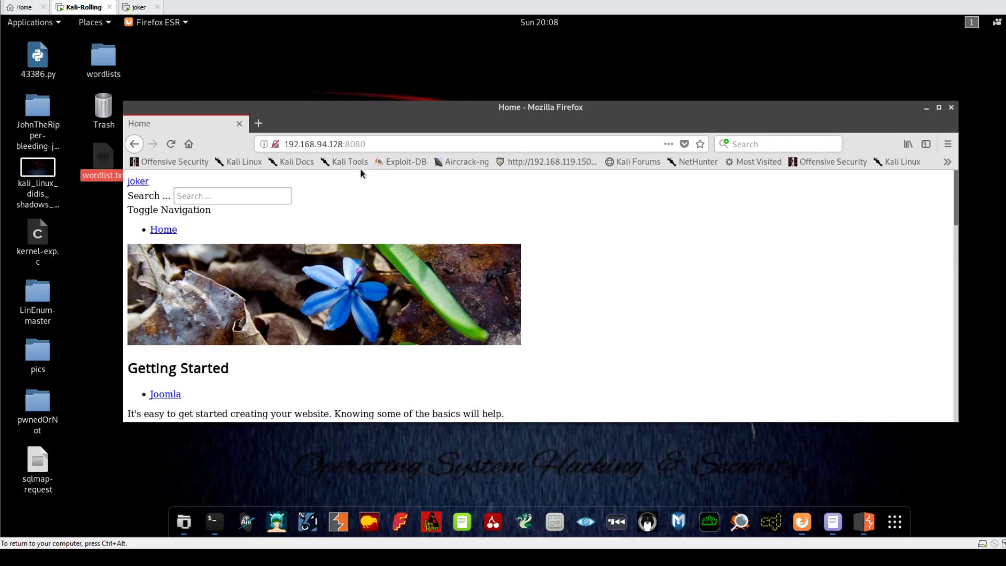
{"action": "mouse_move", "coordinate": [361, 190]}
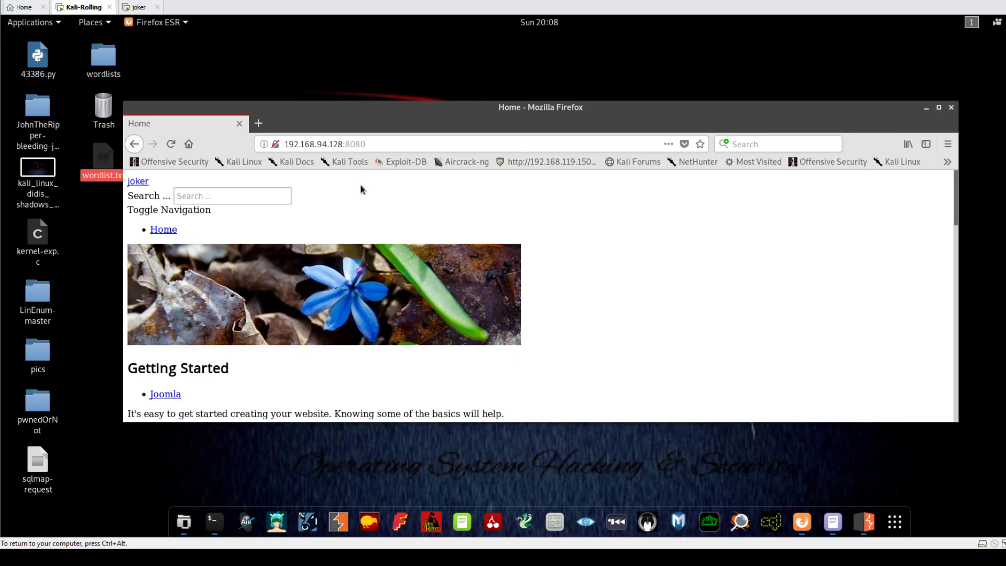
{"action": "mouse_move", "coordinate": [361, 183]}
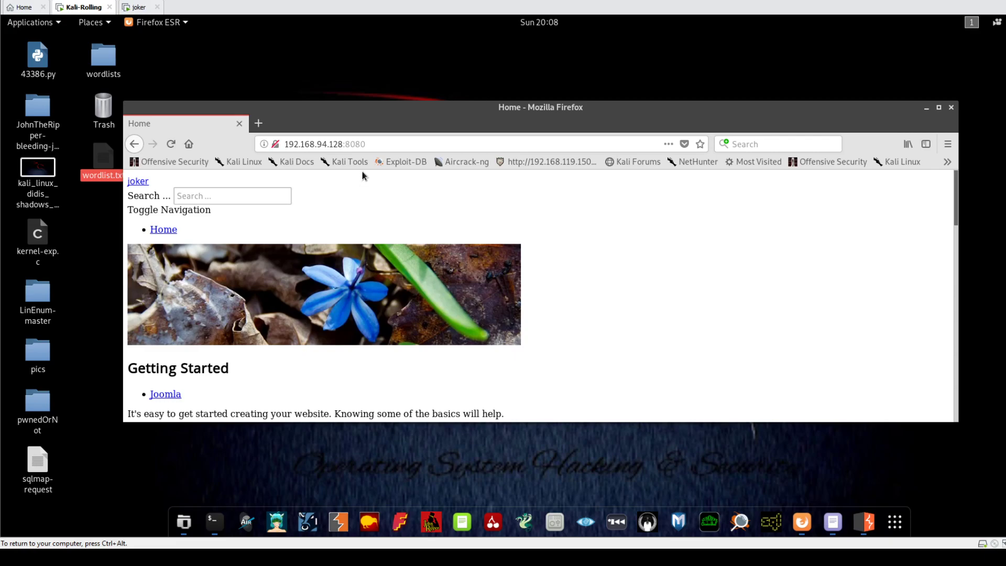
{"action": "mouse_move", "coordinate": [673, 367]}
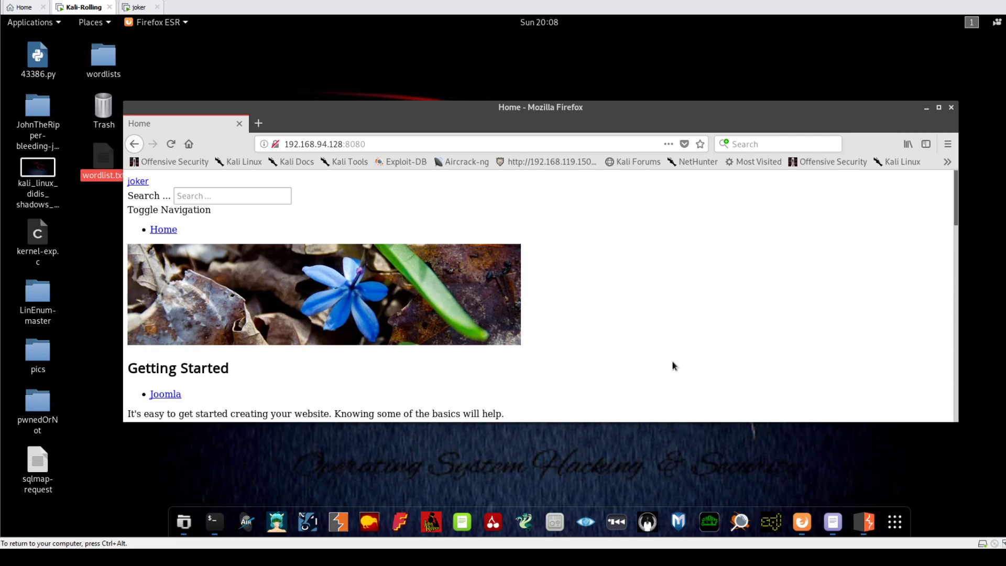
{"action": "mouse_move", "coordinate": [554, 522]}
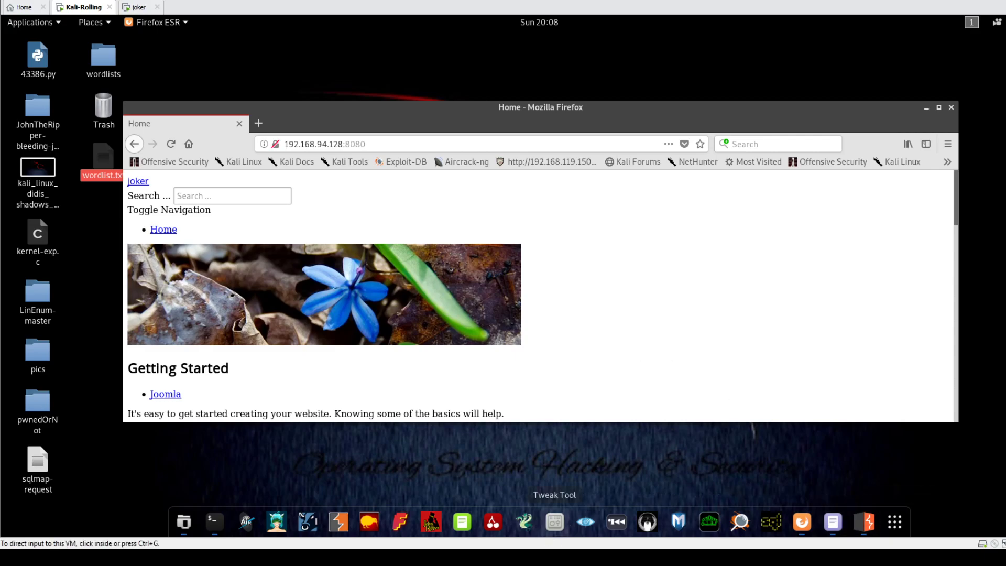